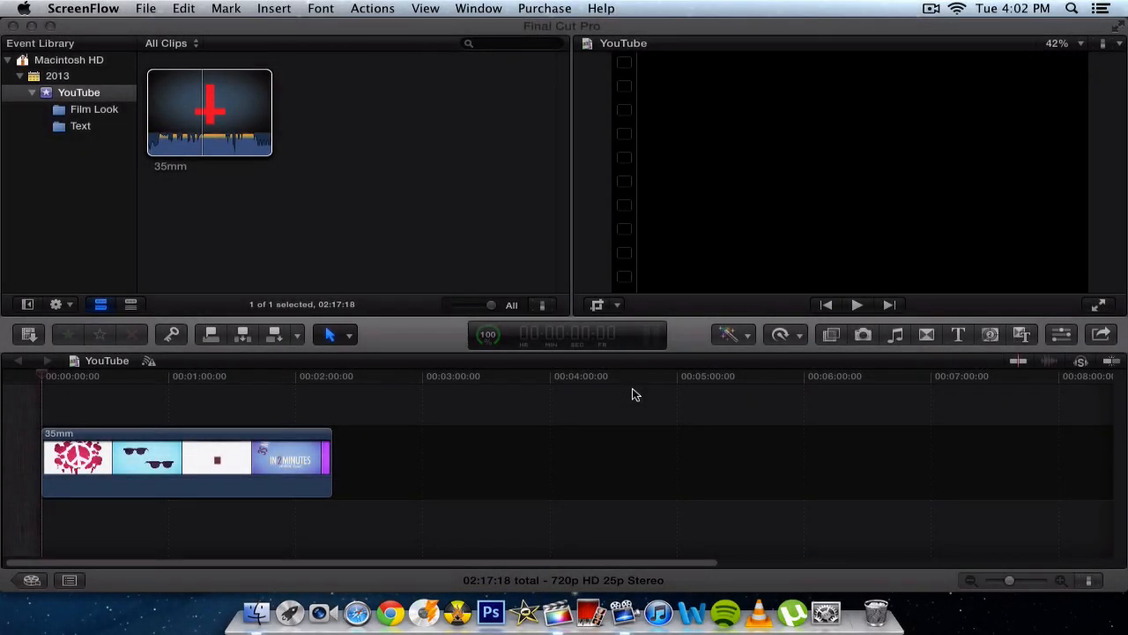
mouse_move(594, 381)
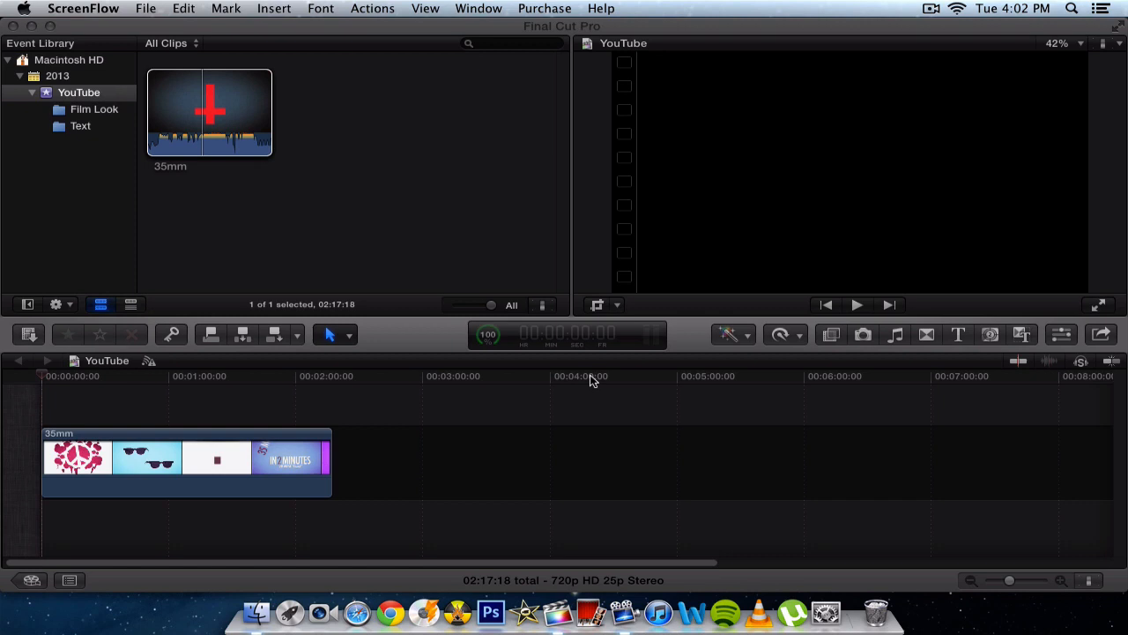
mouse_move(633, 381)
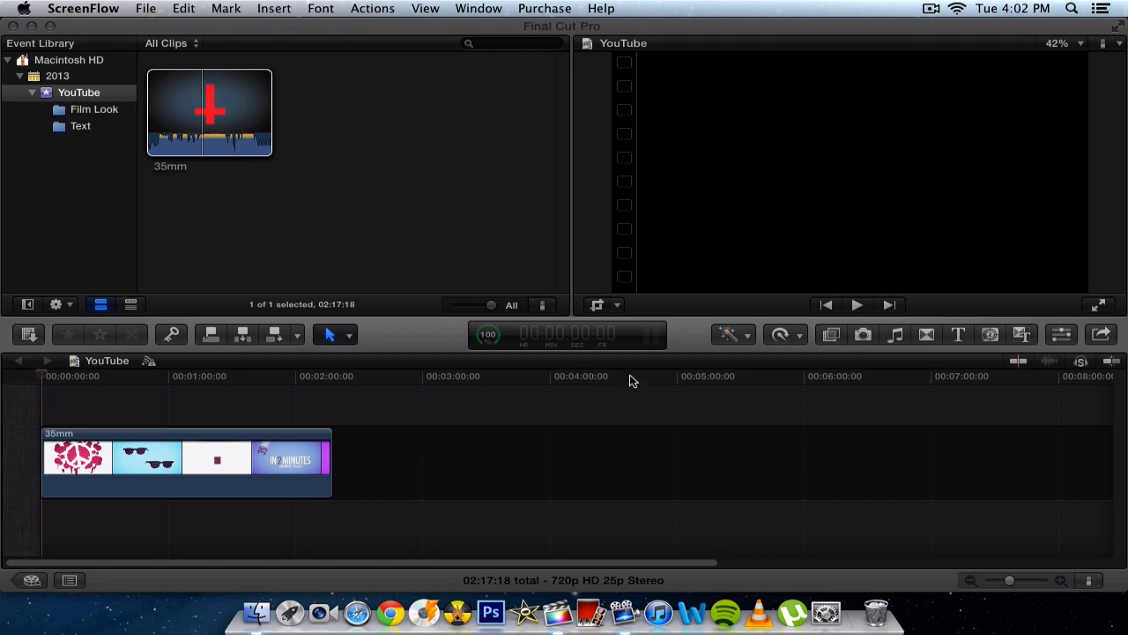
mouse_move(72, 380)
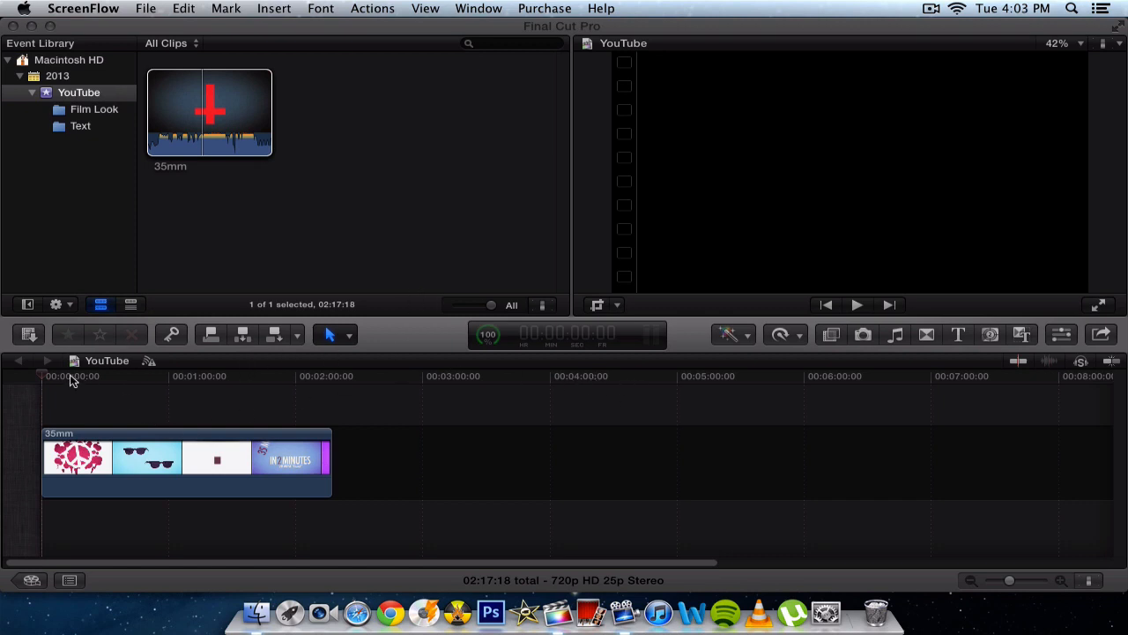
Step: Park the playhead at project start and review the 35mm clip's Color, Correction 1, Transform and Crop effects
click(45, 377)
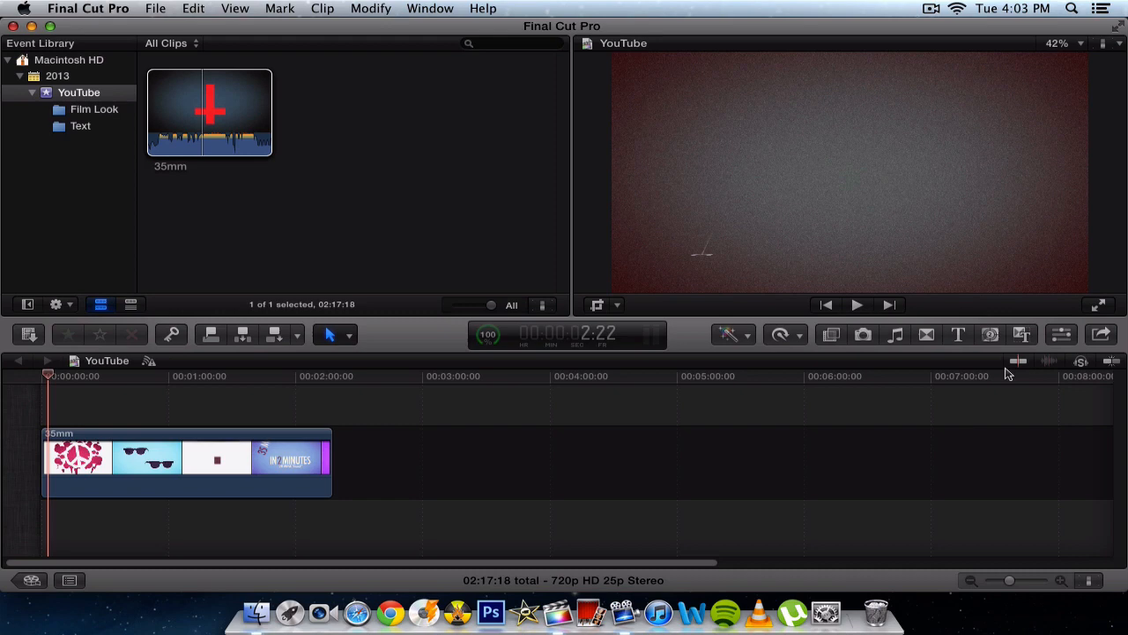
mouse_move(1062, 335)
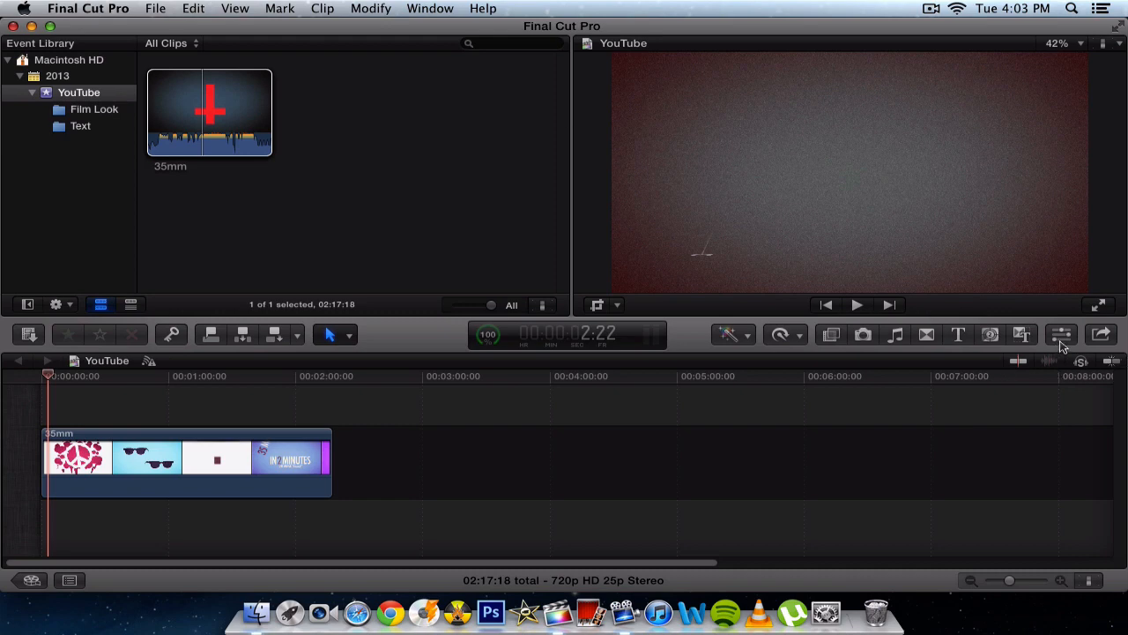
click(1062, 335)
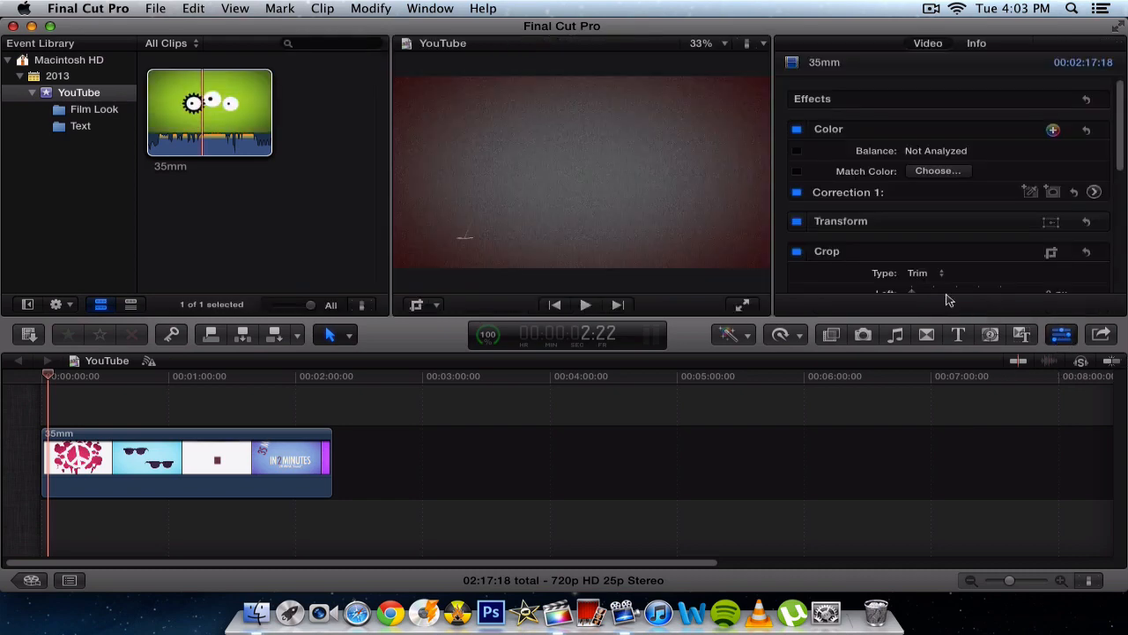
scroll(down, 3)
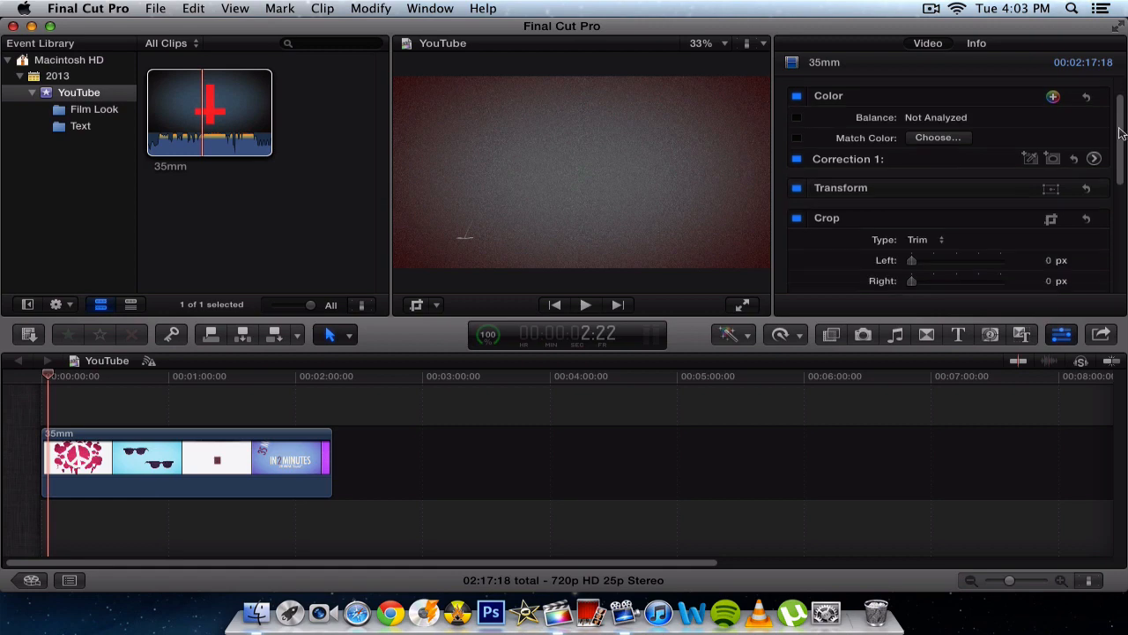
scroll(down, 3)
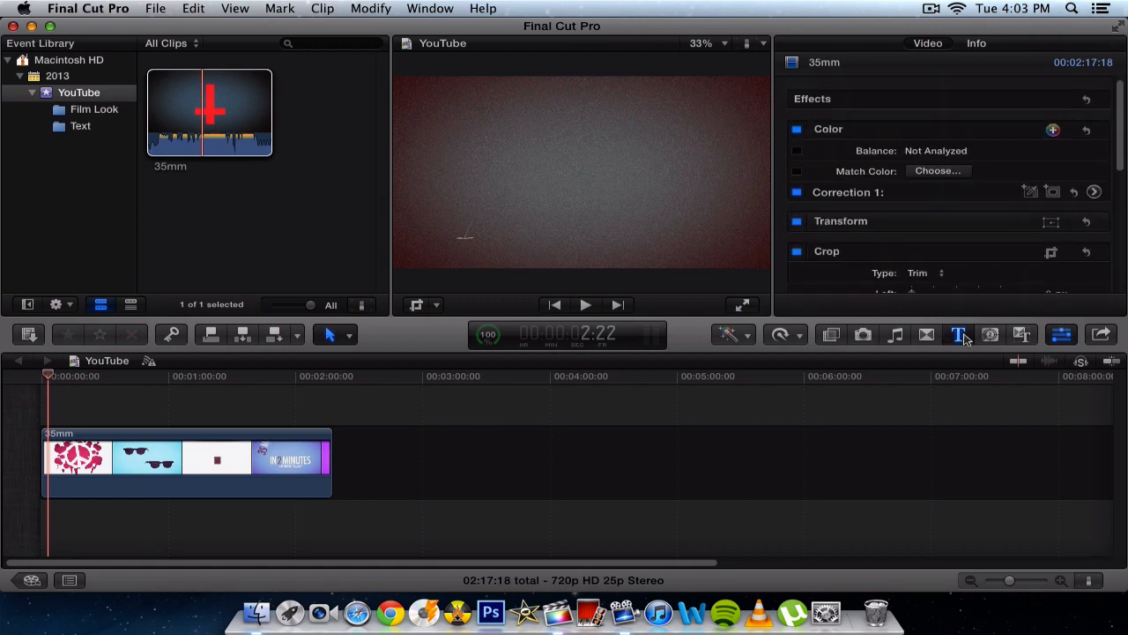
Step: Show the Titles browser filtered to Build In/Out and locate the Dramatic title, with the 35mm clip selected
click(959, 335)
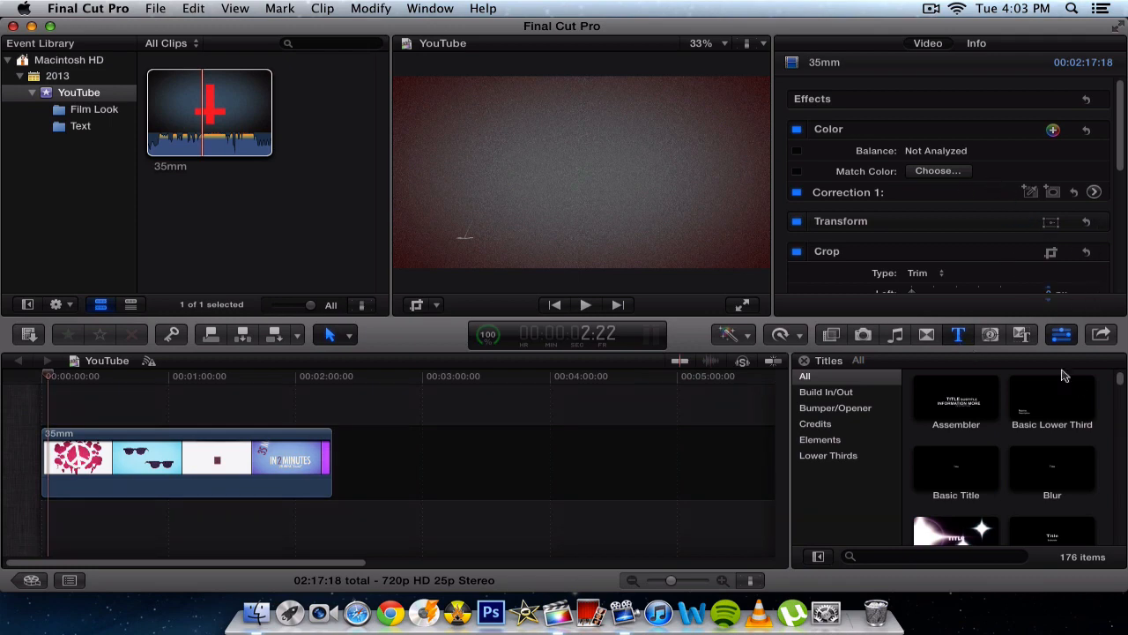
mouse_move(300, 383)
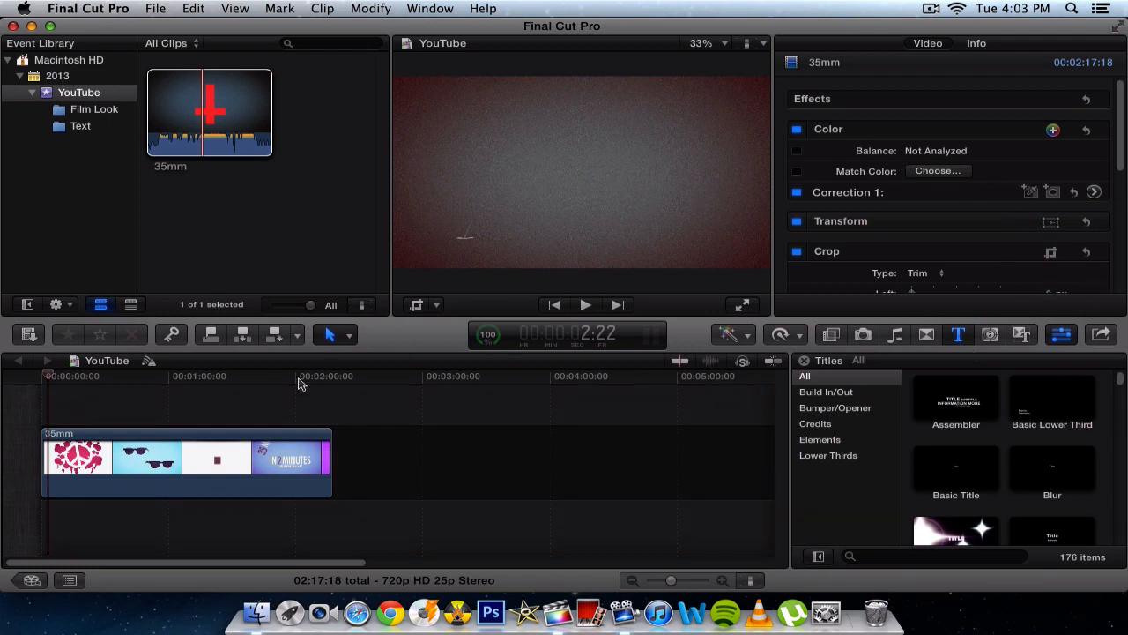
click(185, 459)
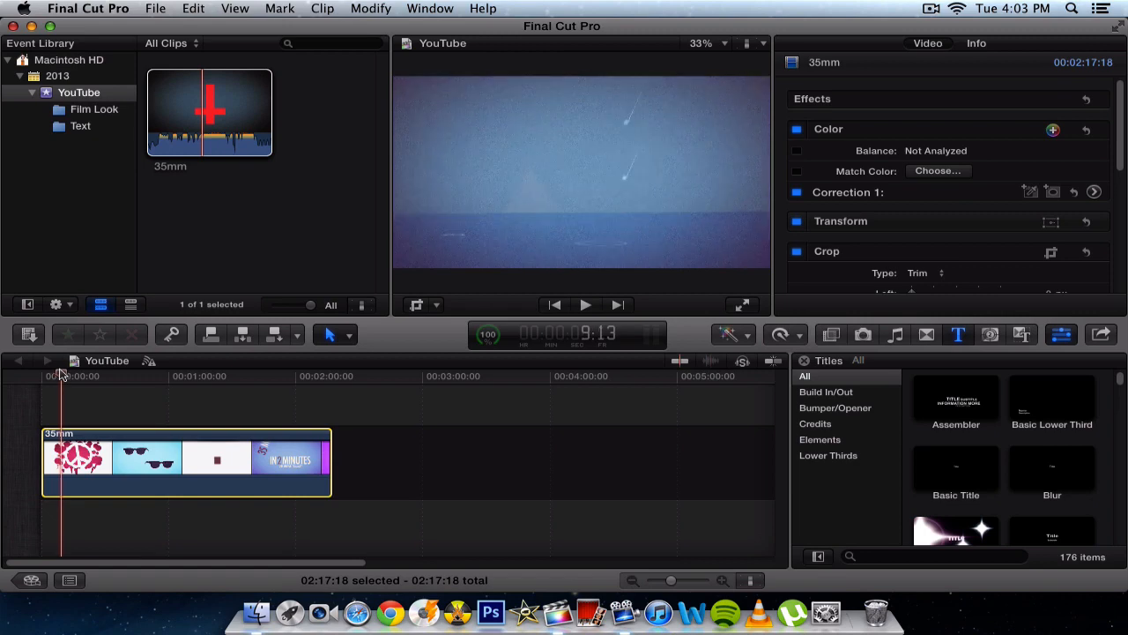
mouse_move(335, 208)
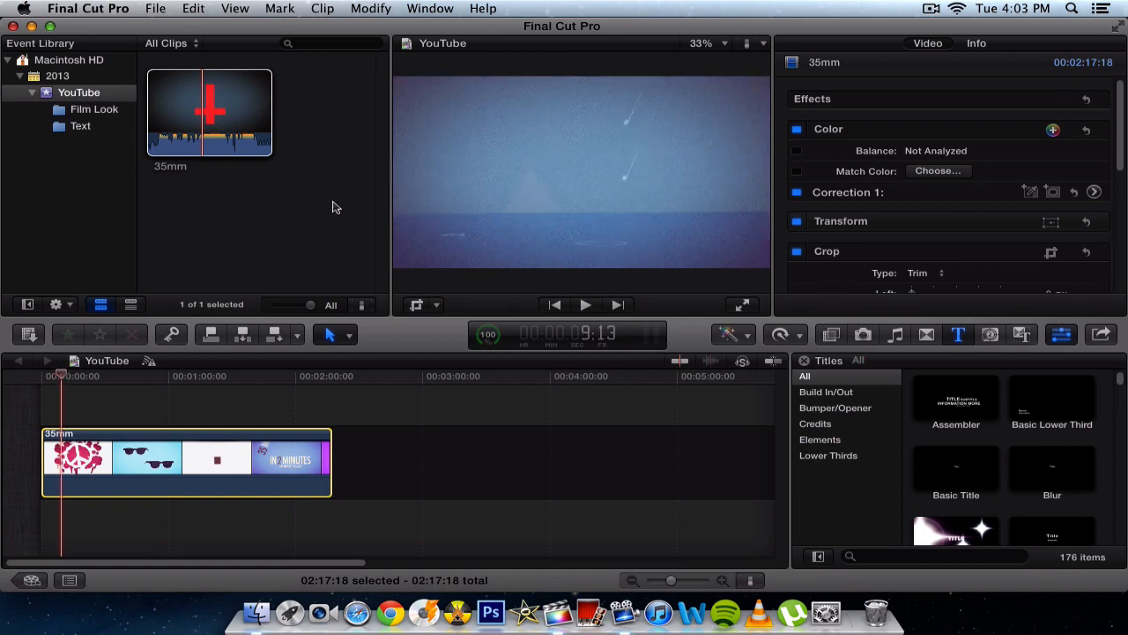
click(210, 109)
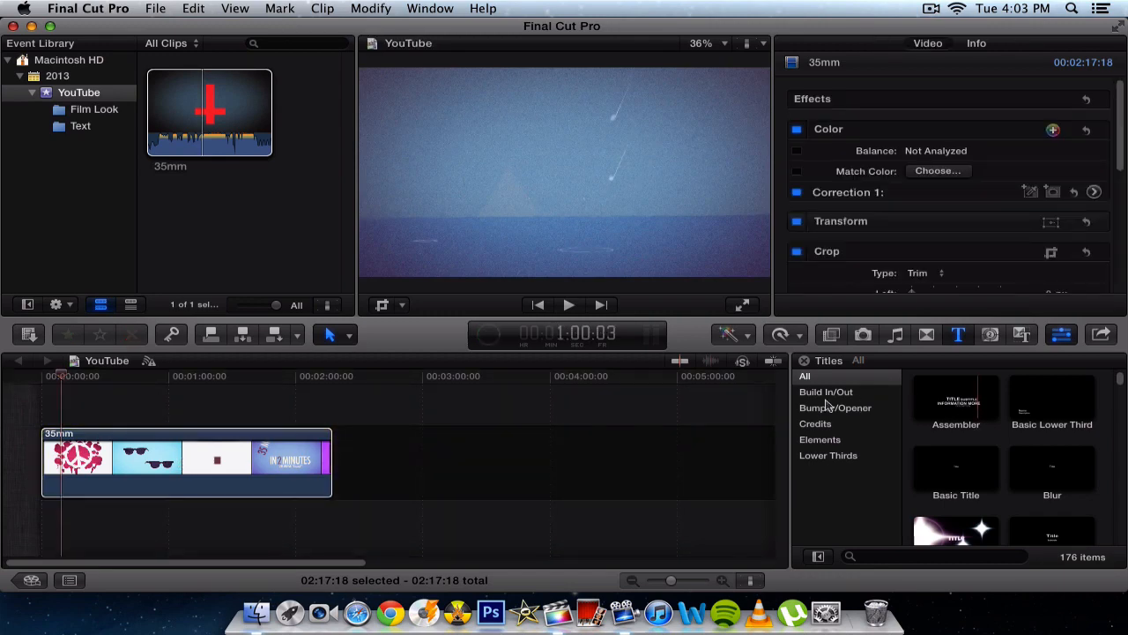
mouse_move(854, 393)
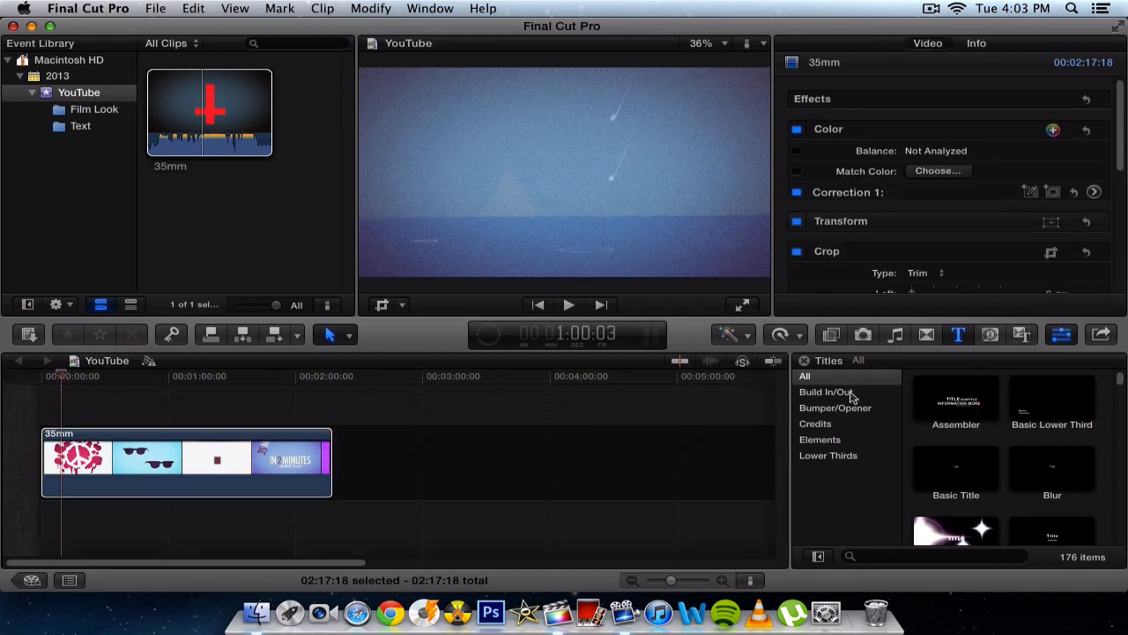
click(825, 392)
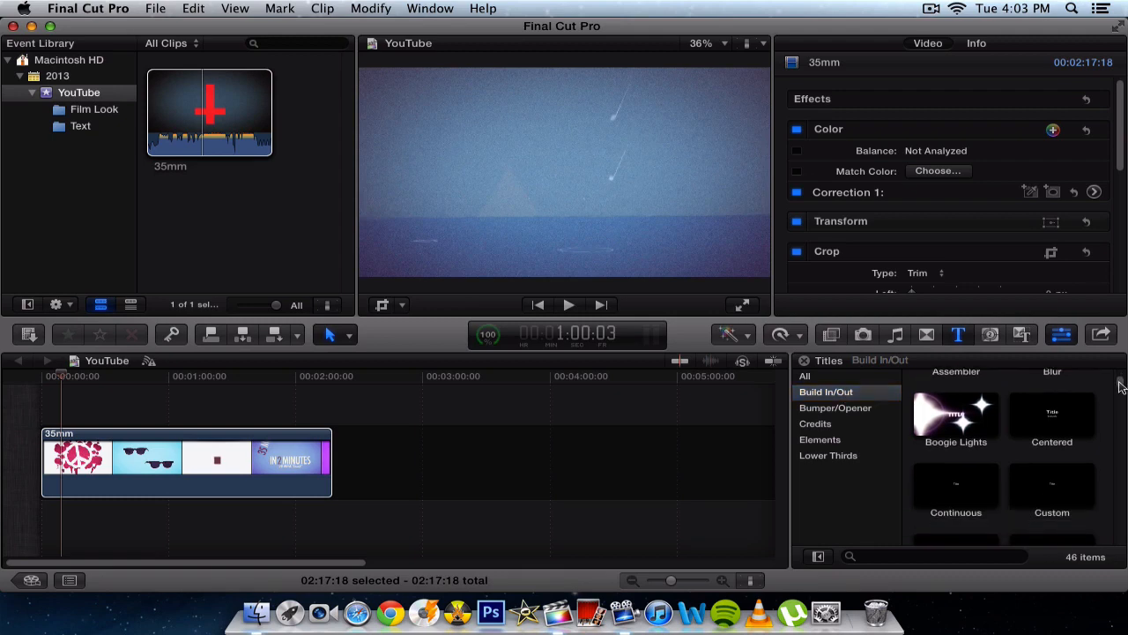
scroll(down, 3)
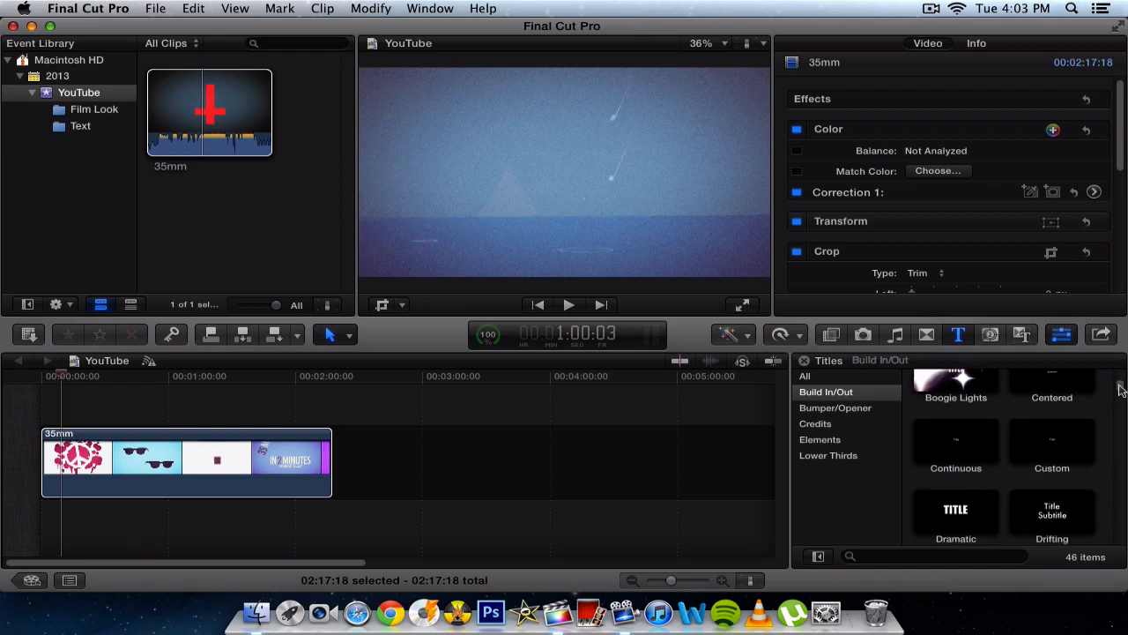
scroll(down, 3)
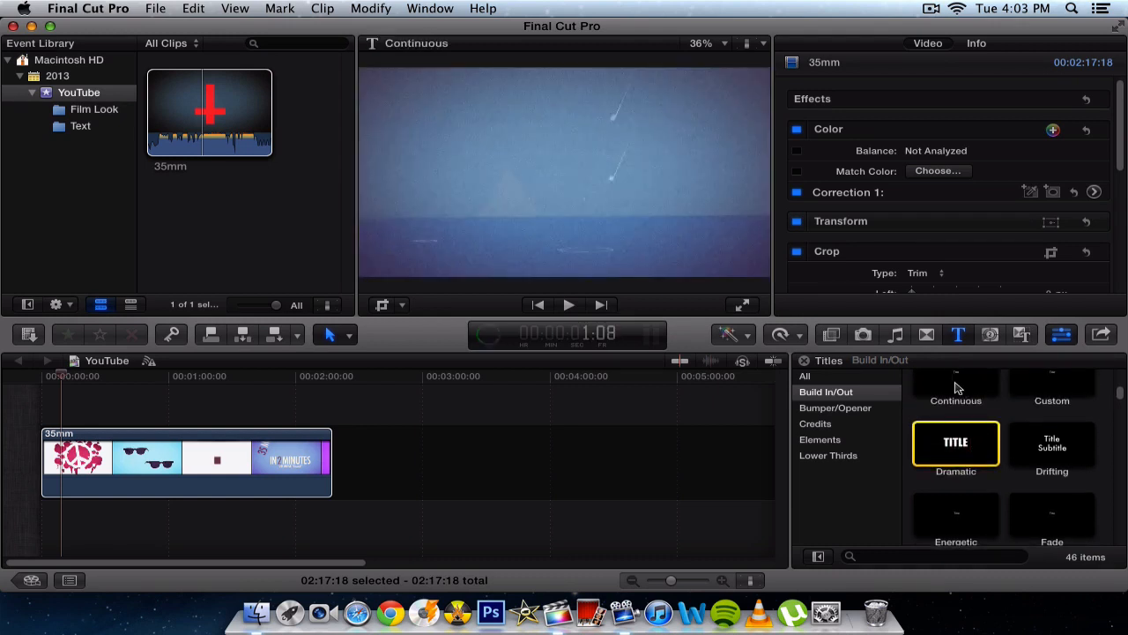
Step: Preview the Dramatic title and connect it above the start of the 35mm clip
click(955, 442)
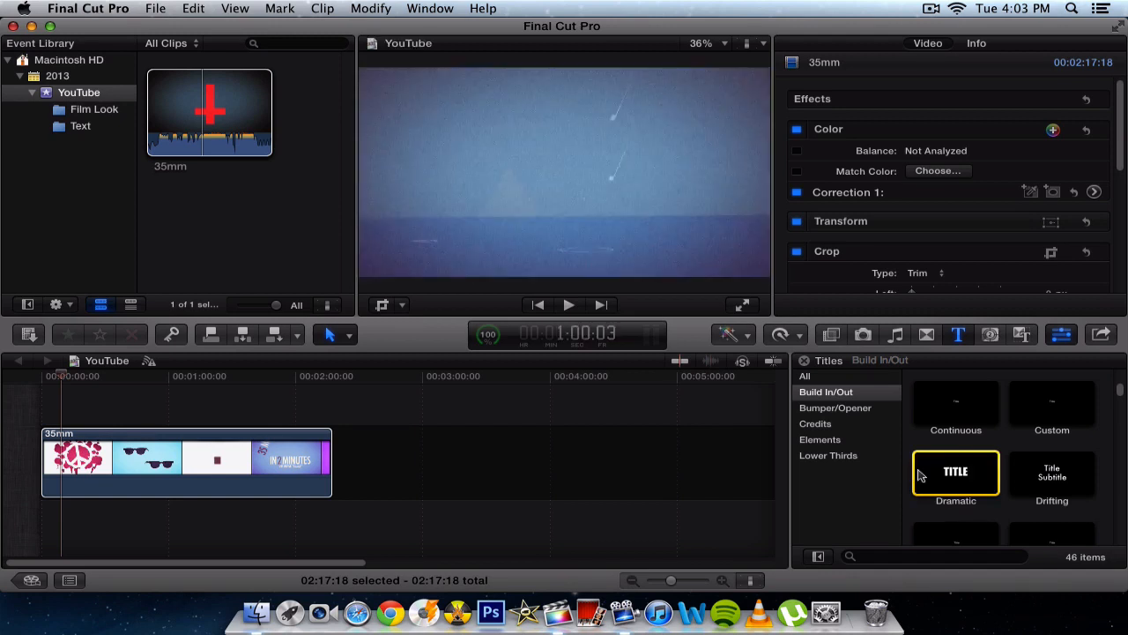
double_click(955, 473)
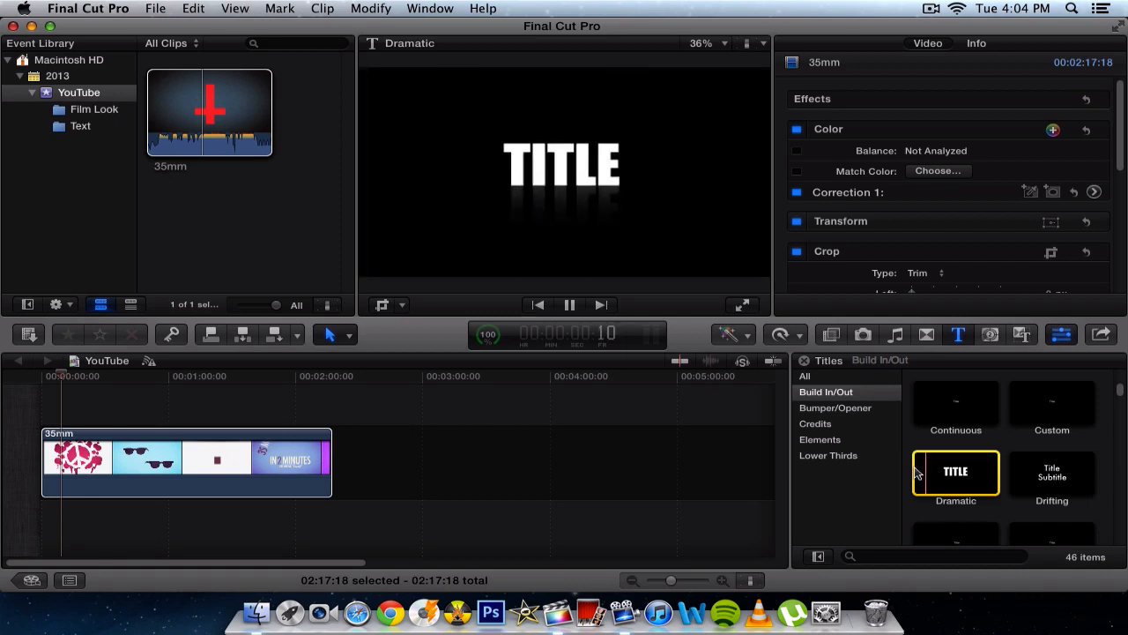
click(568, 303)
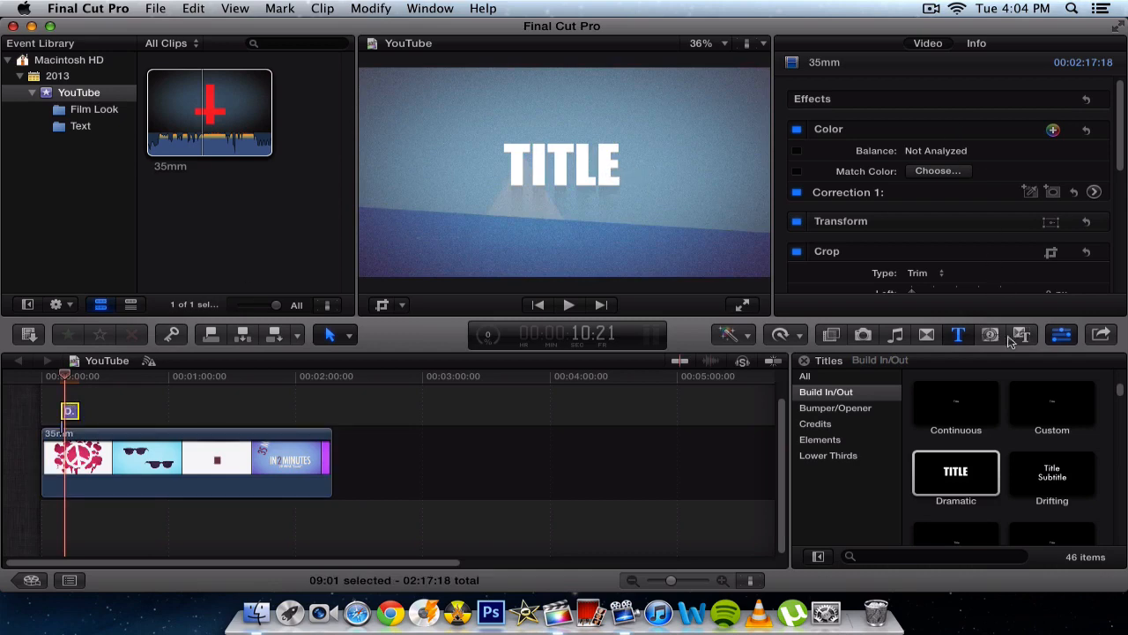
mouse_move(536, 166)
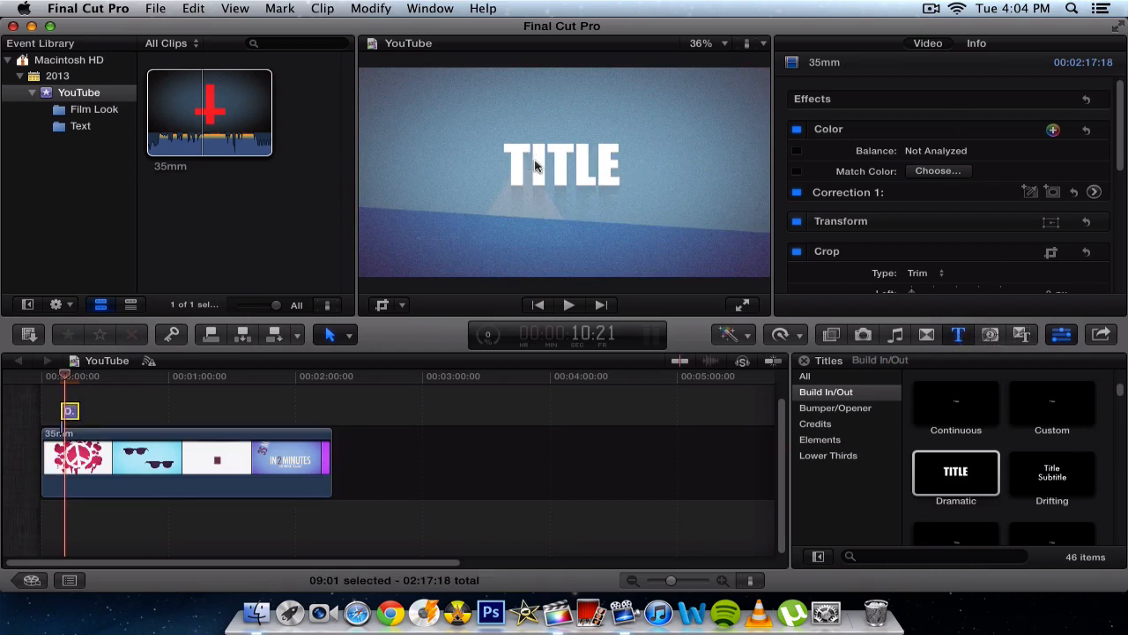
mouse_move(511, 261)
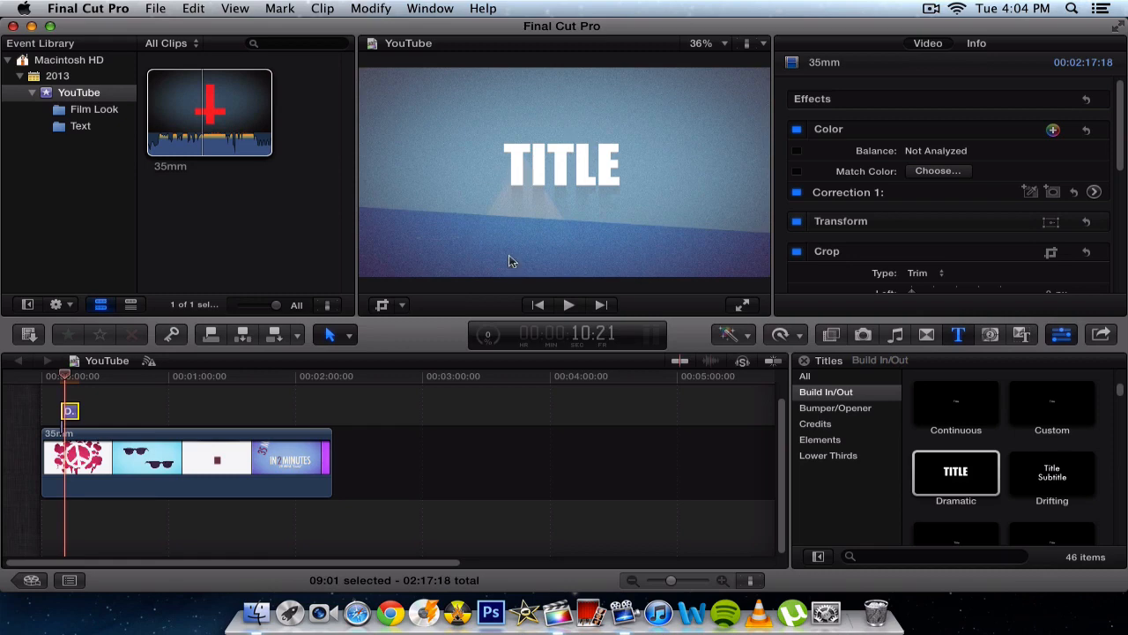
mouse_move(554, 180)
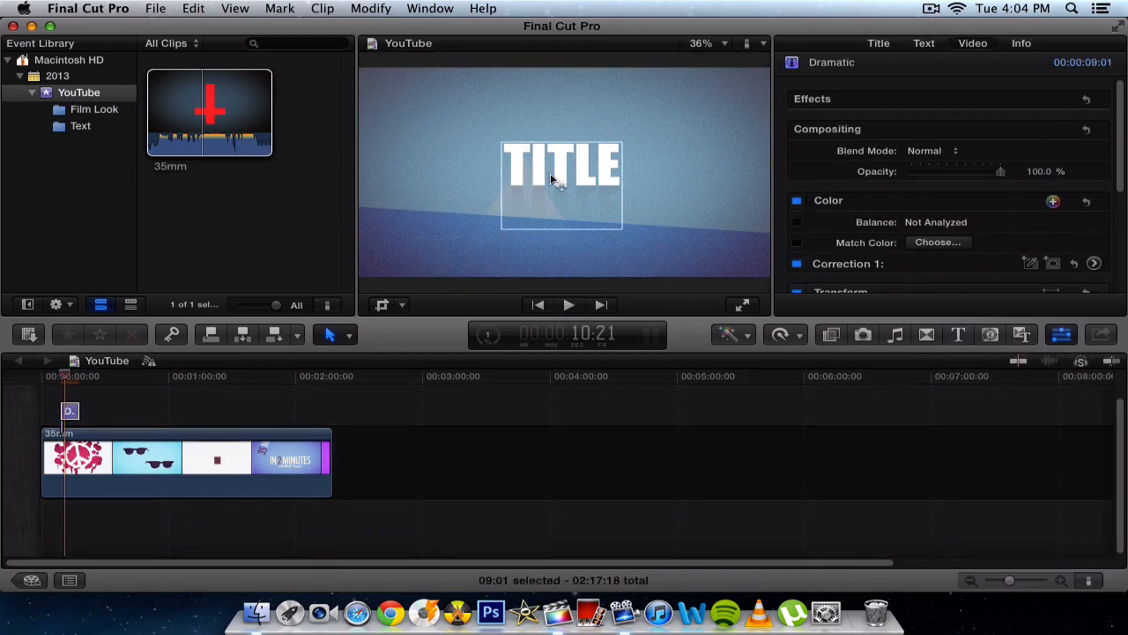
click(927, 43)
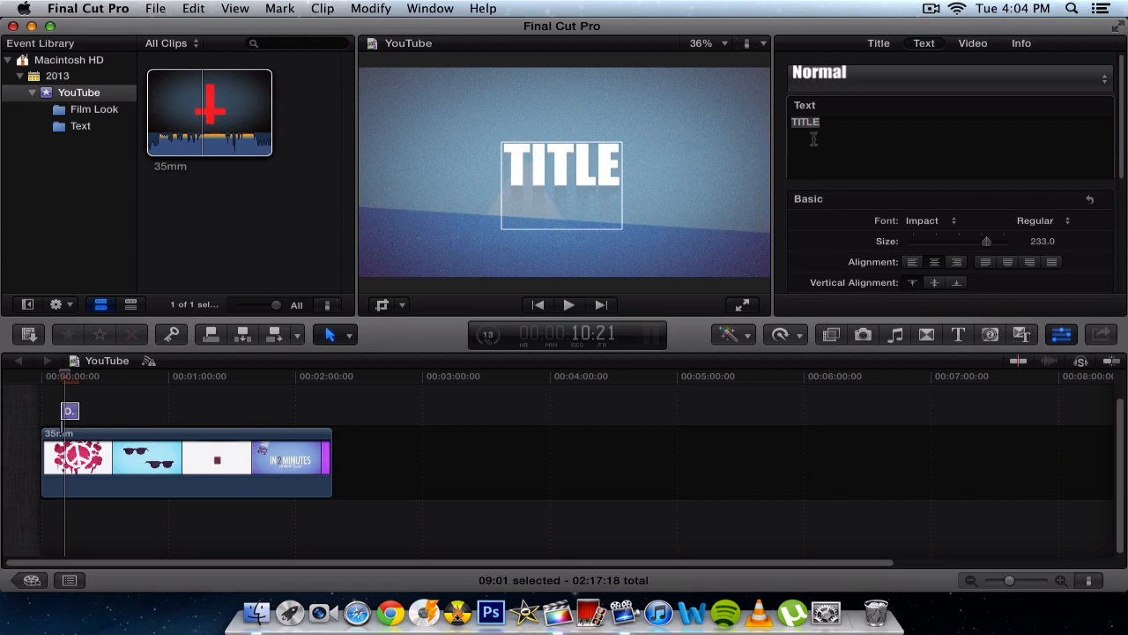
click(948, 71)
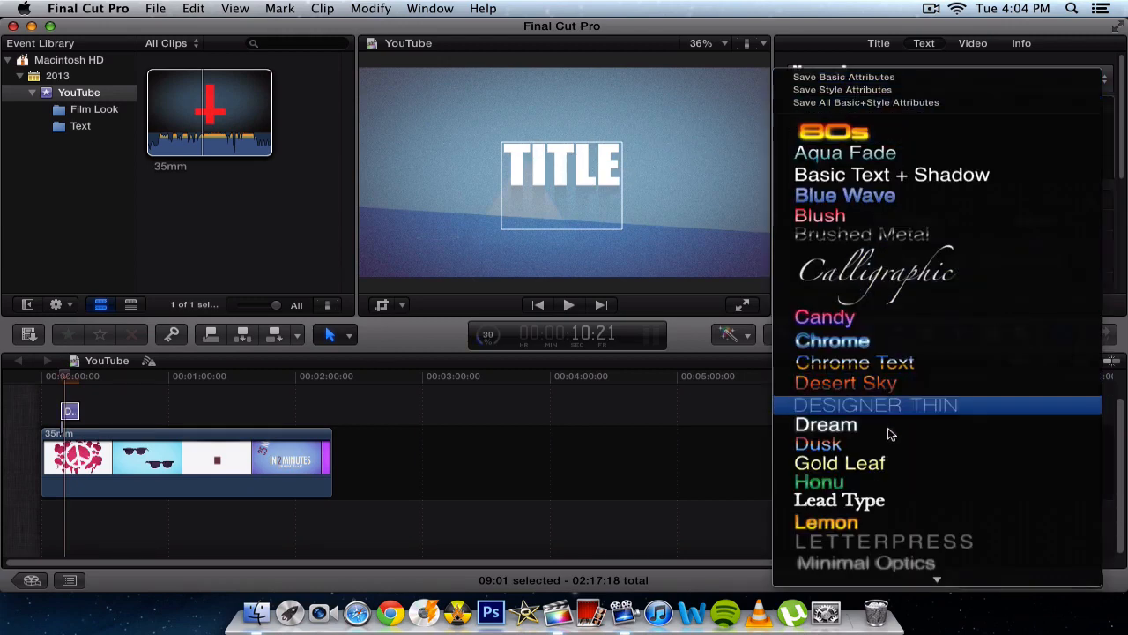
scroll(down, 3)
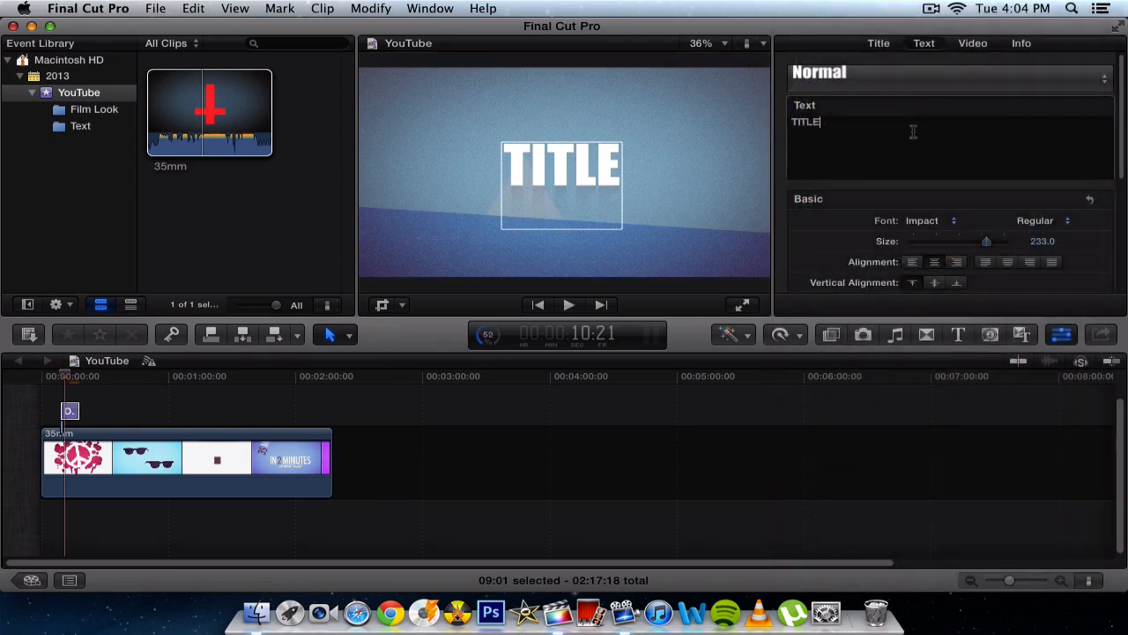
click(950, 74)
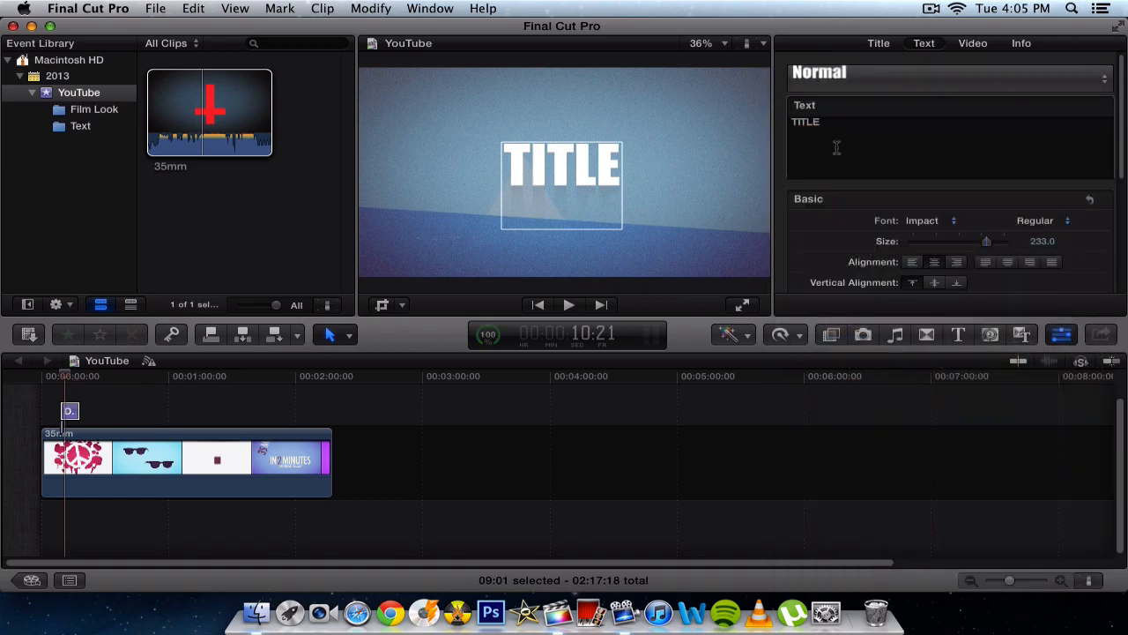
Step: Replace the TITLE text with 'ocean', trying 'ocean blue' and removing ' blue' again
double_click(804, 122)
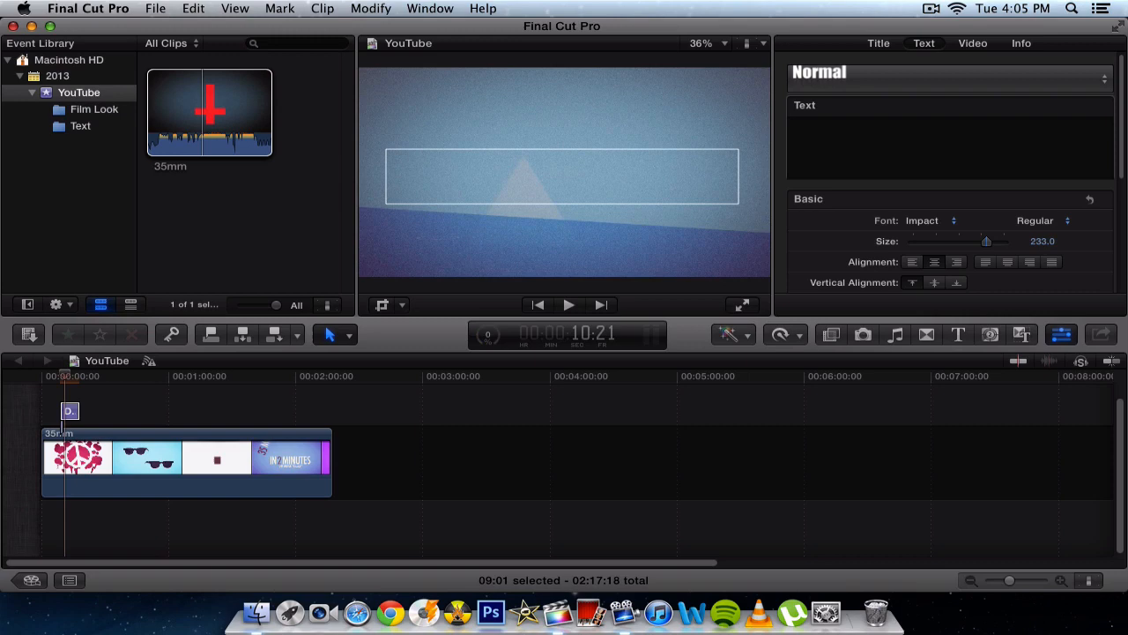
text(ocean)
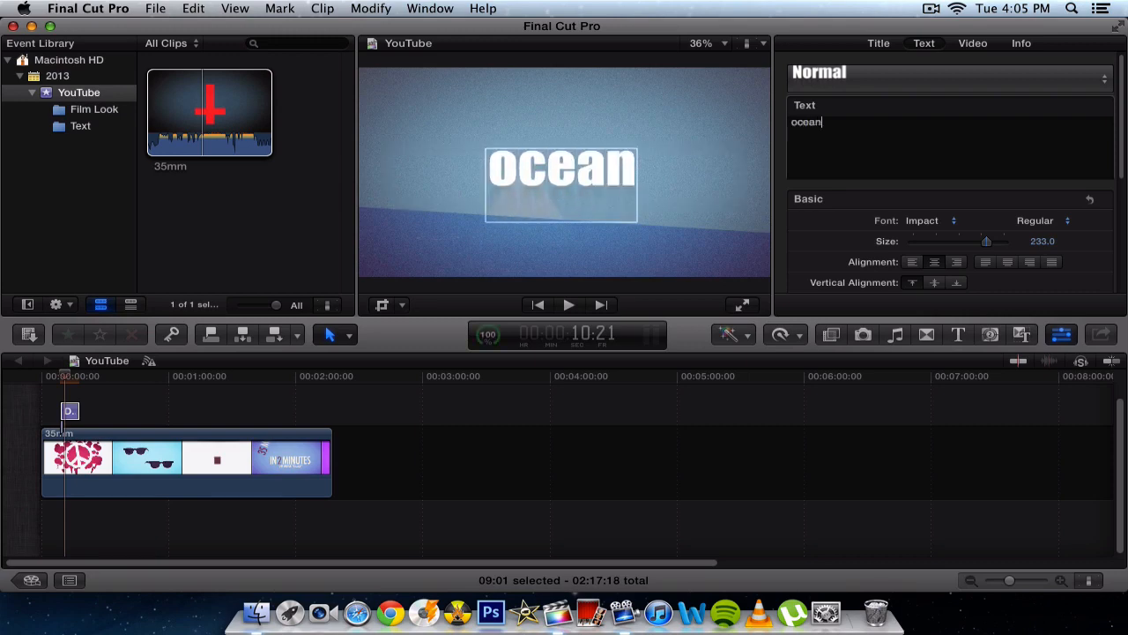
text(blyu)
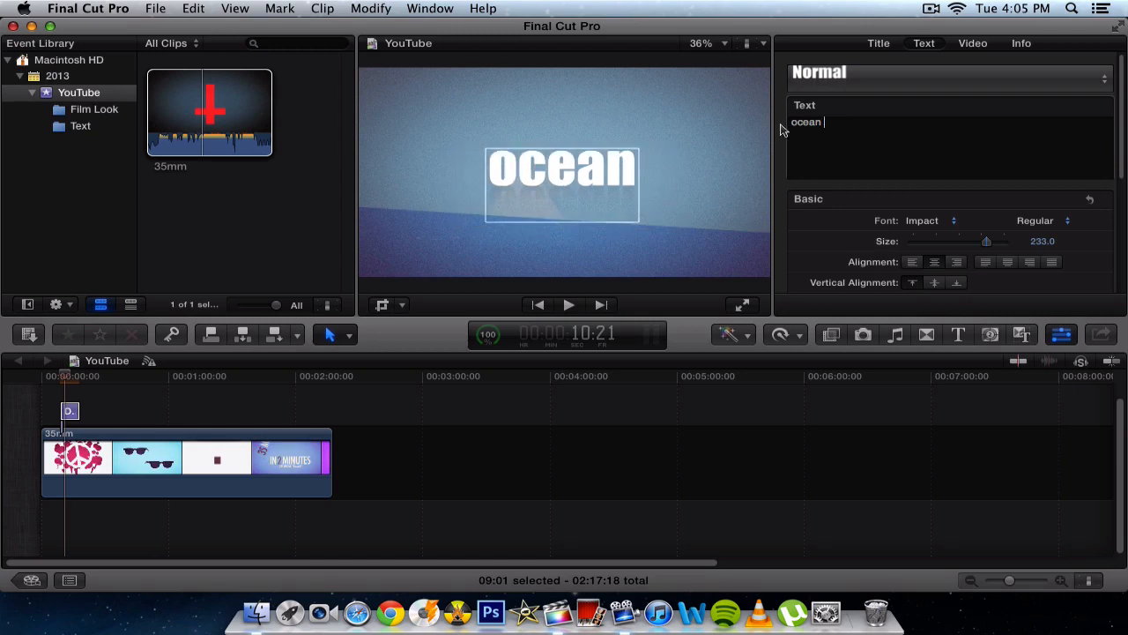
mouse_move(913, 162)
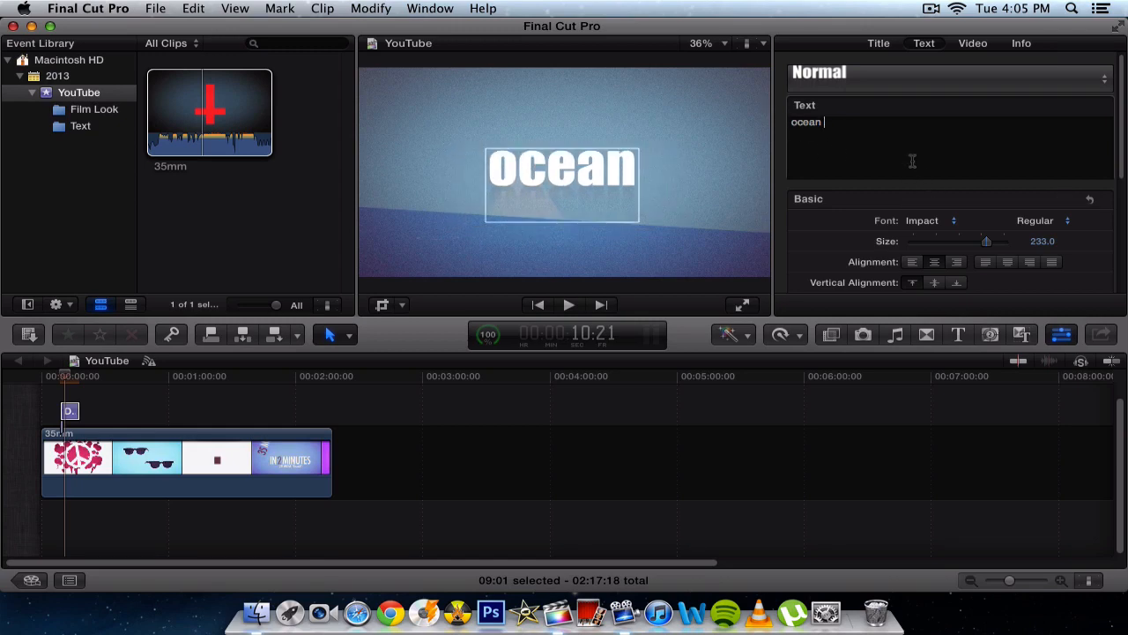
text(bly)
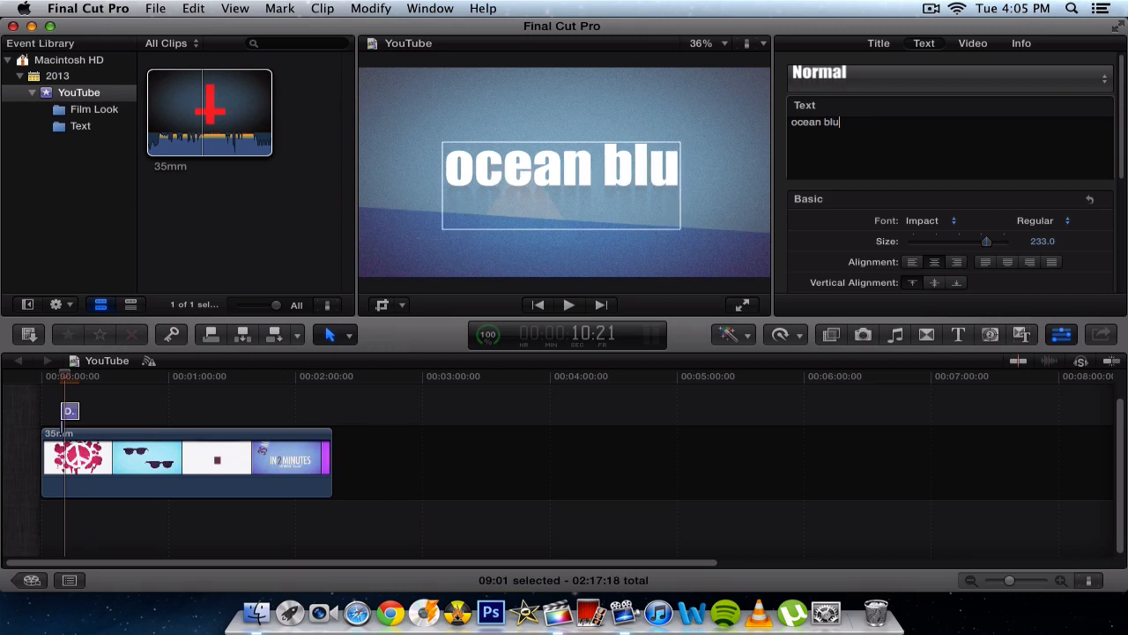
text(e)
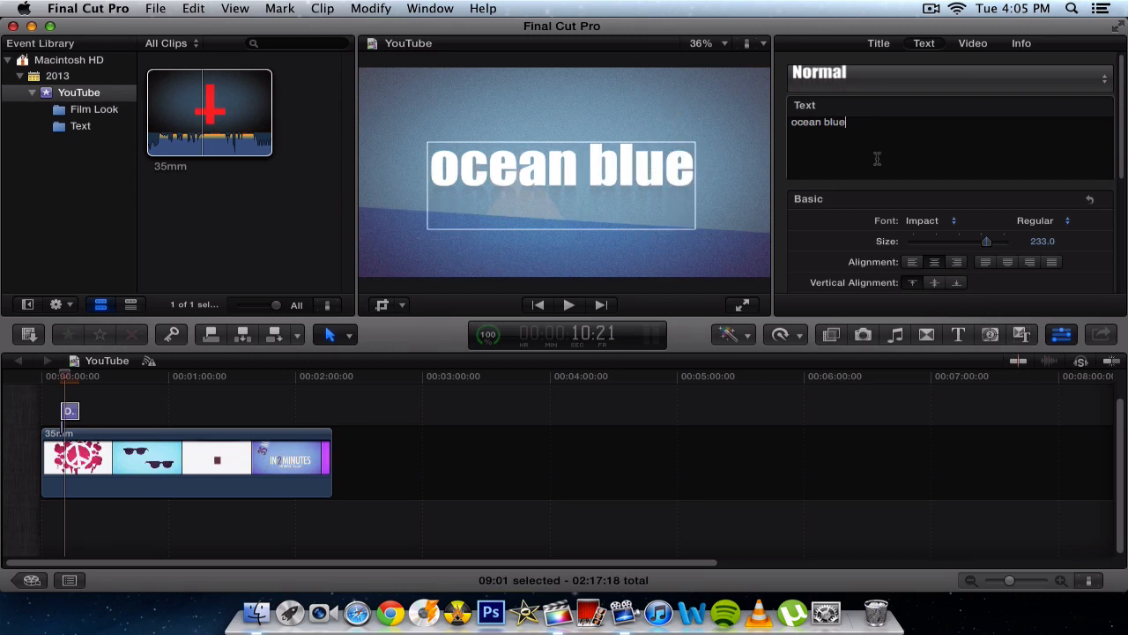
key(backspace)
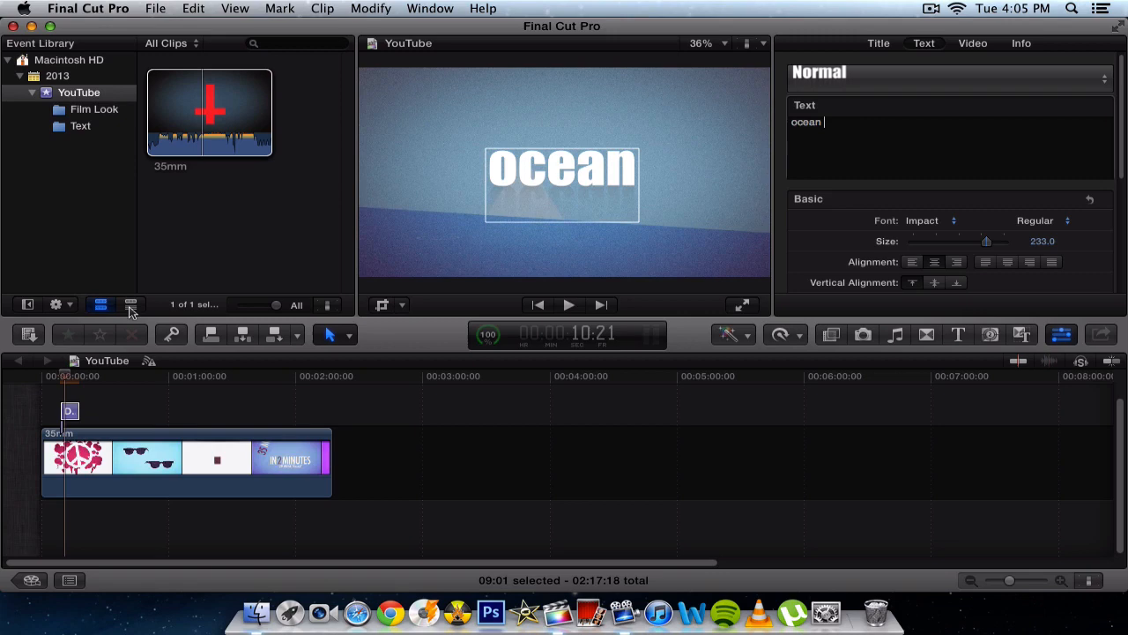
Step: Change the SUBTITLE section to 'blue' and the DATE section to 'bite'
click(69, 375)
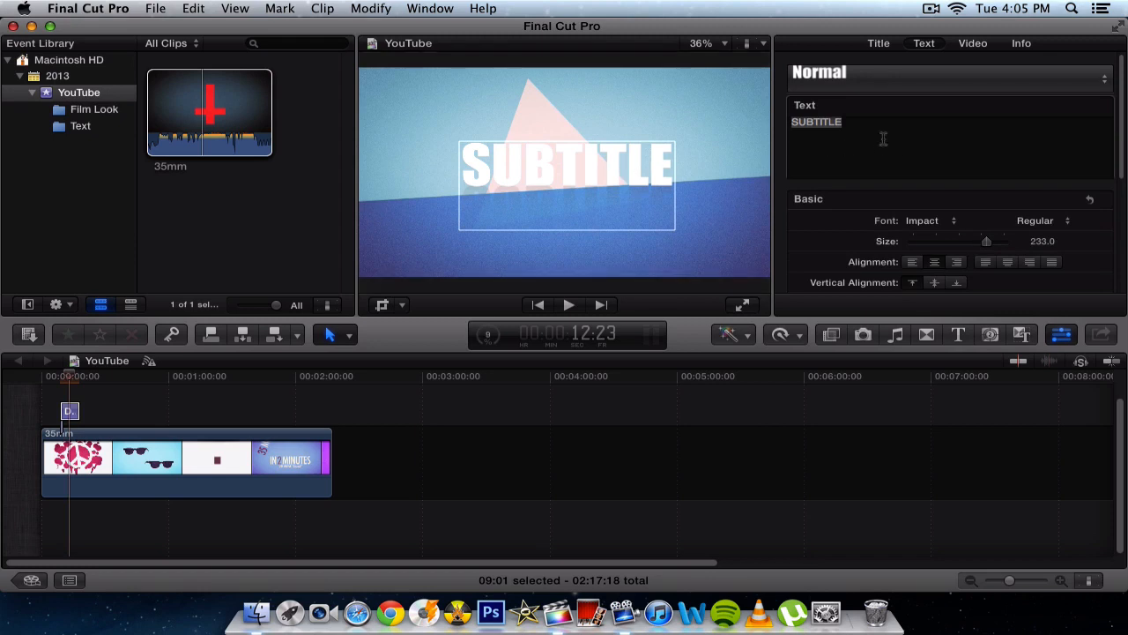
text(b)
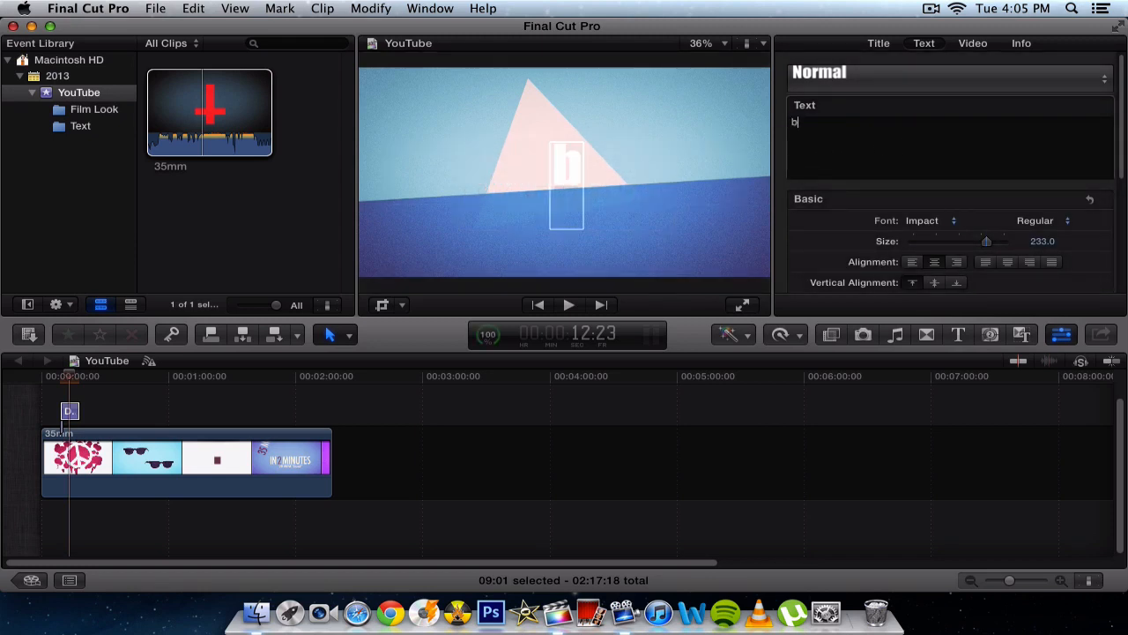
text(lue)
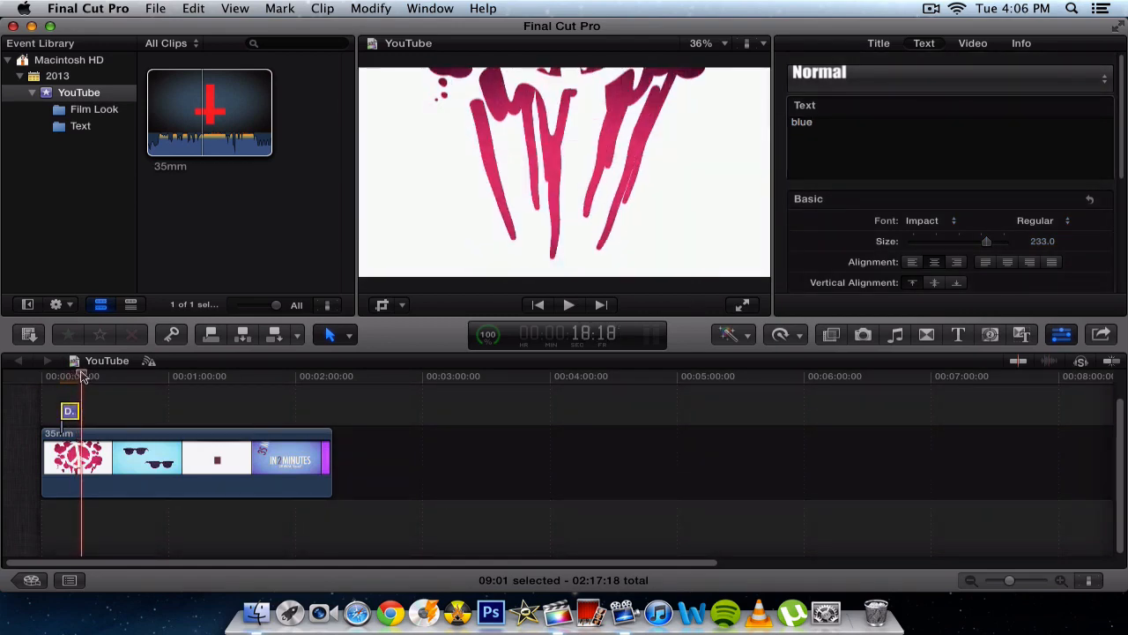
click(79, 377)
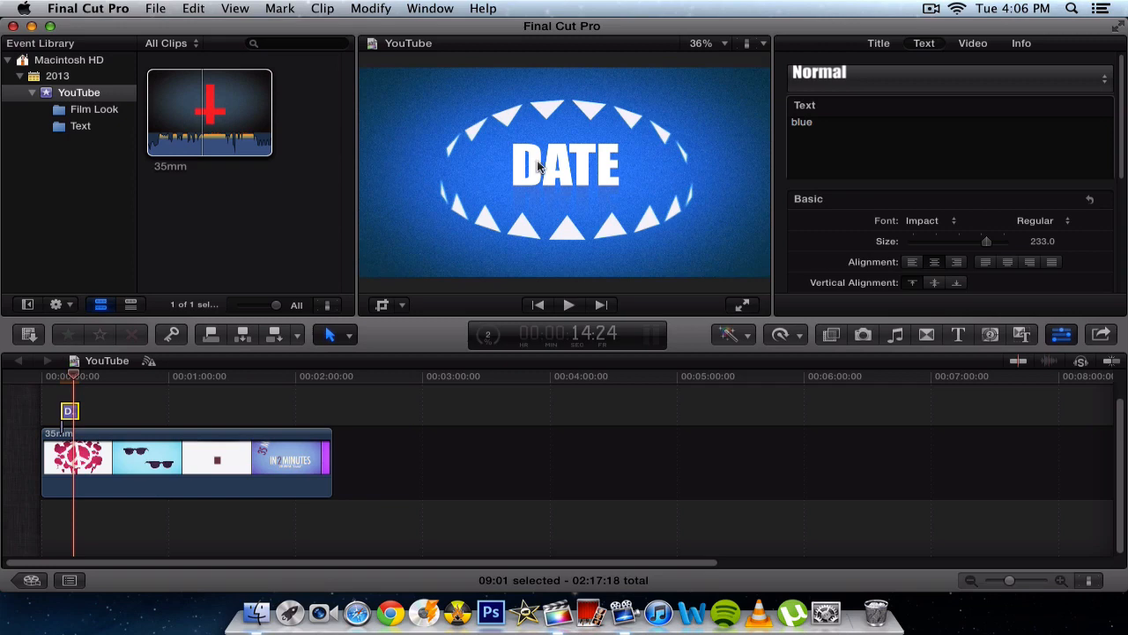
text(DATE)
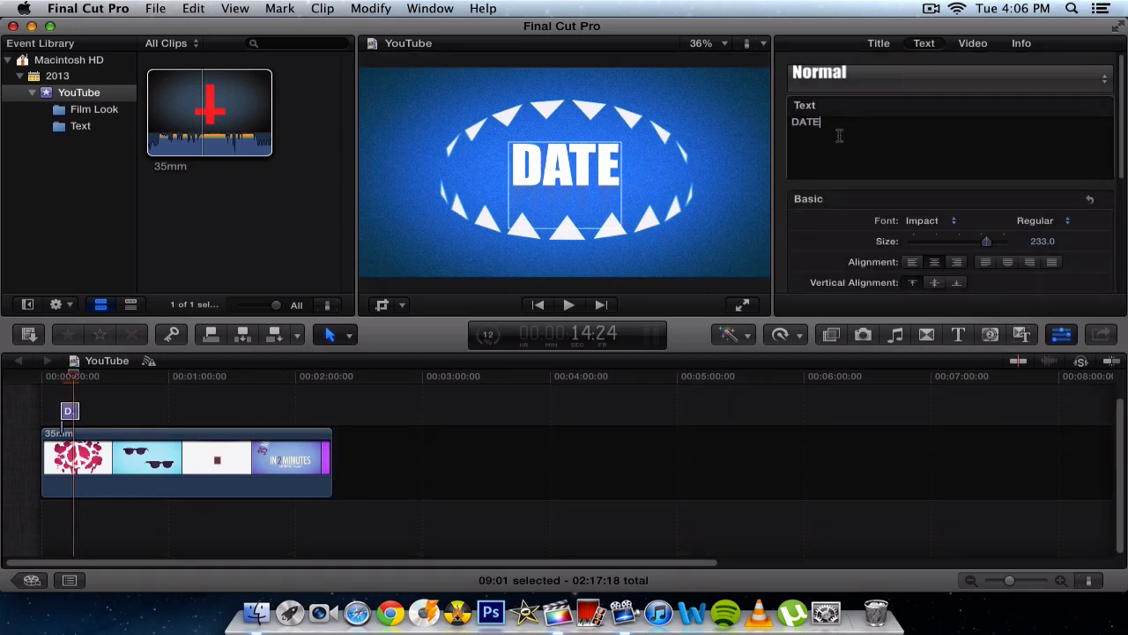
text(bite)
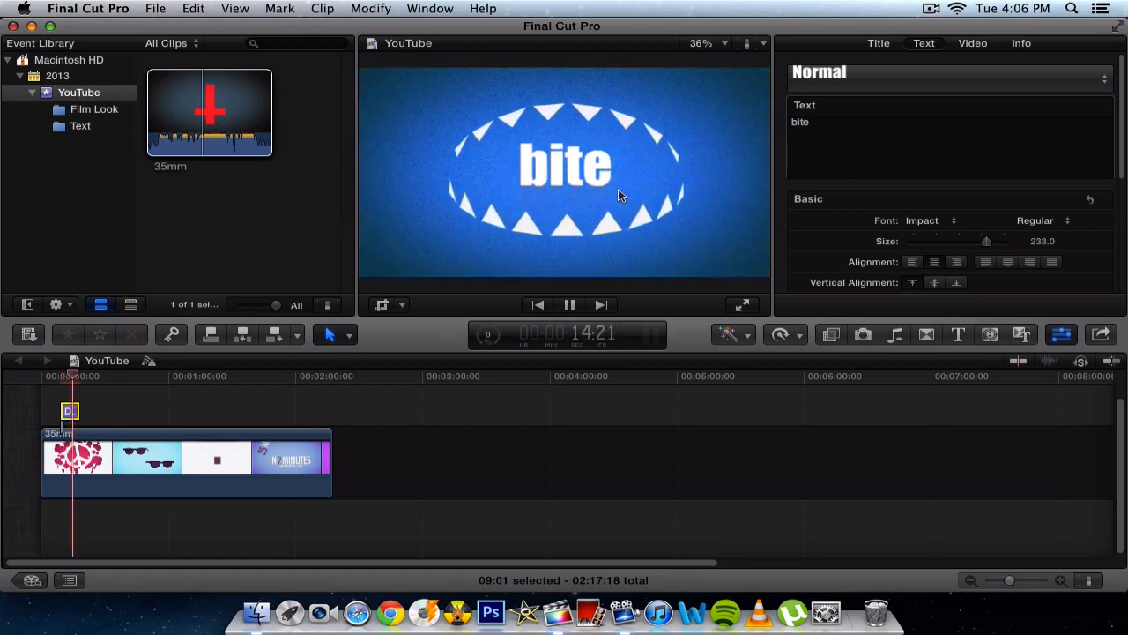
click(567, 304)
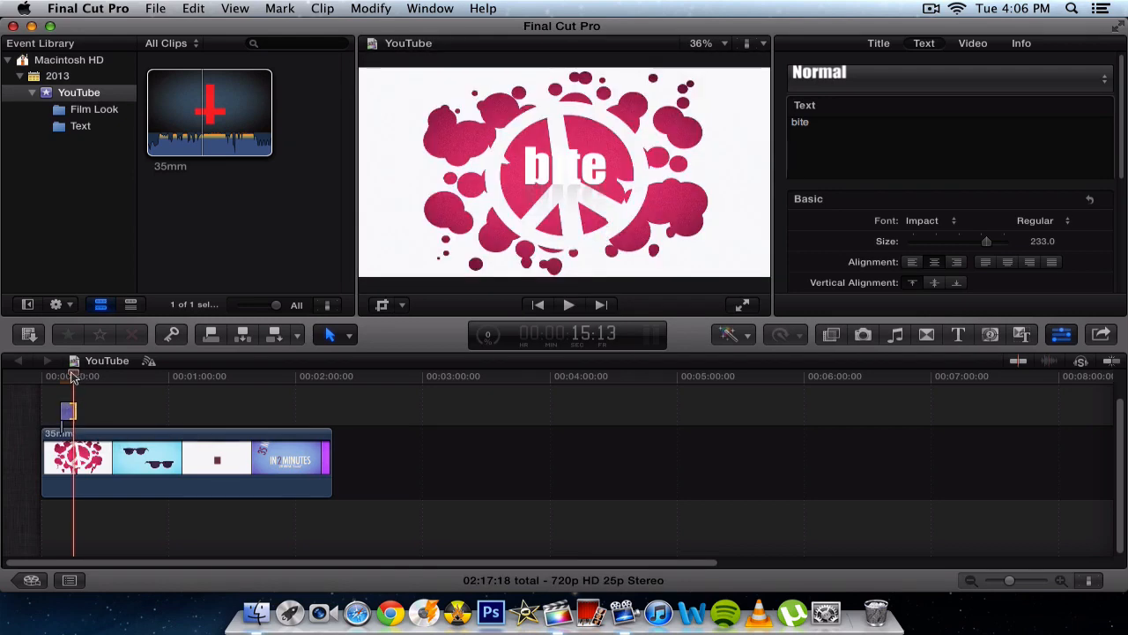
Step: Return to the ocean section and start raising its line spacing in the Text inspector
click(948, 74)
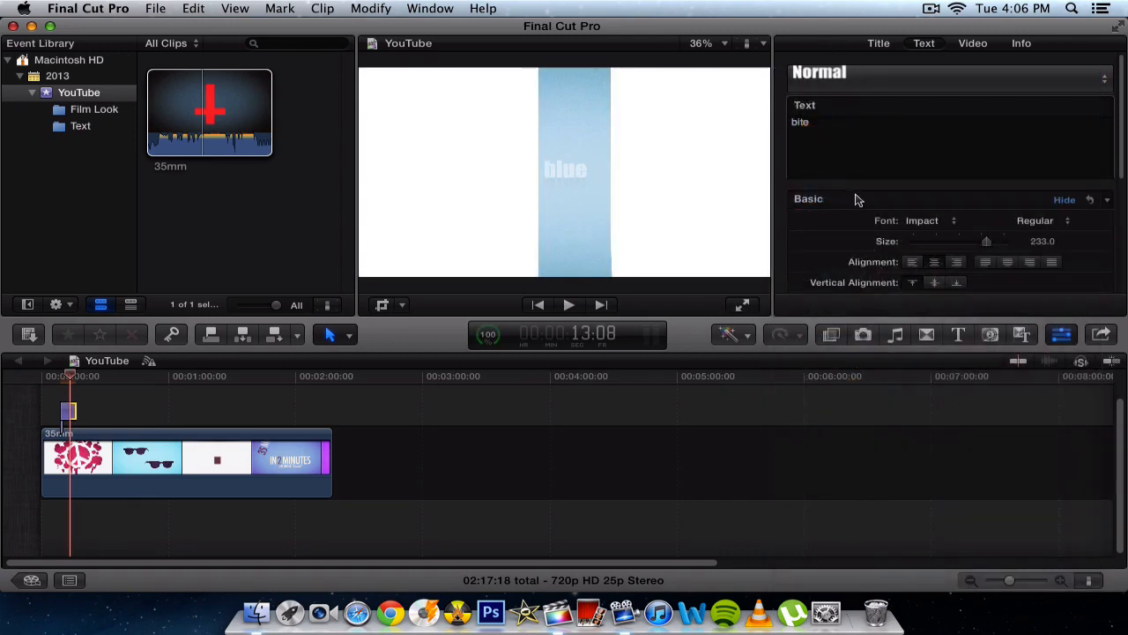
scroll(down, 3)
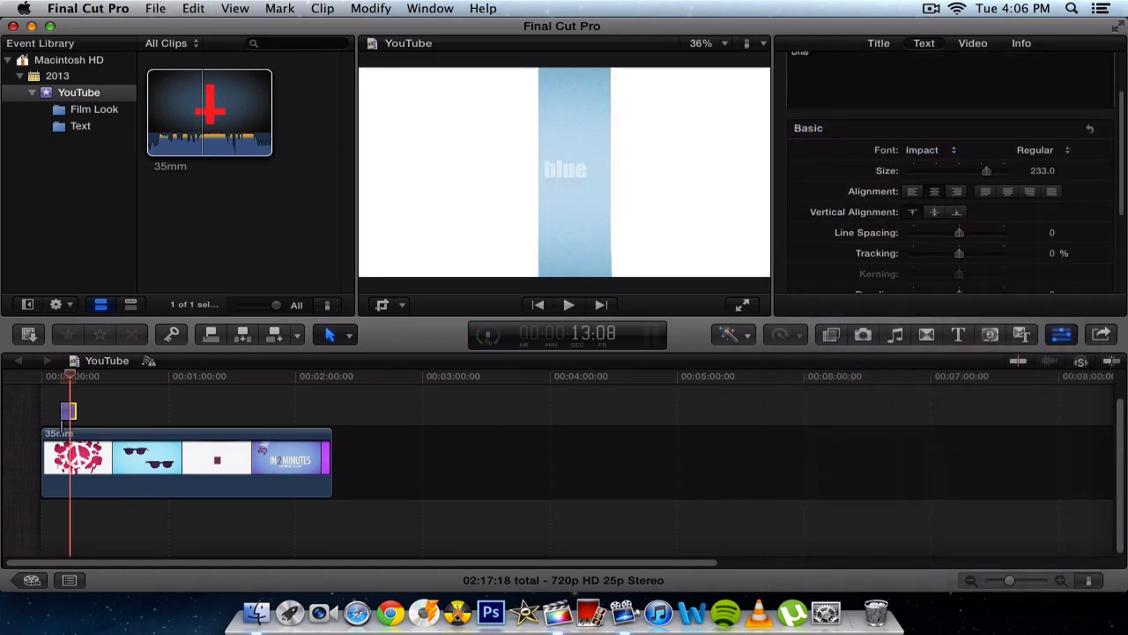
click(65, 377)
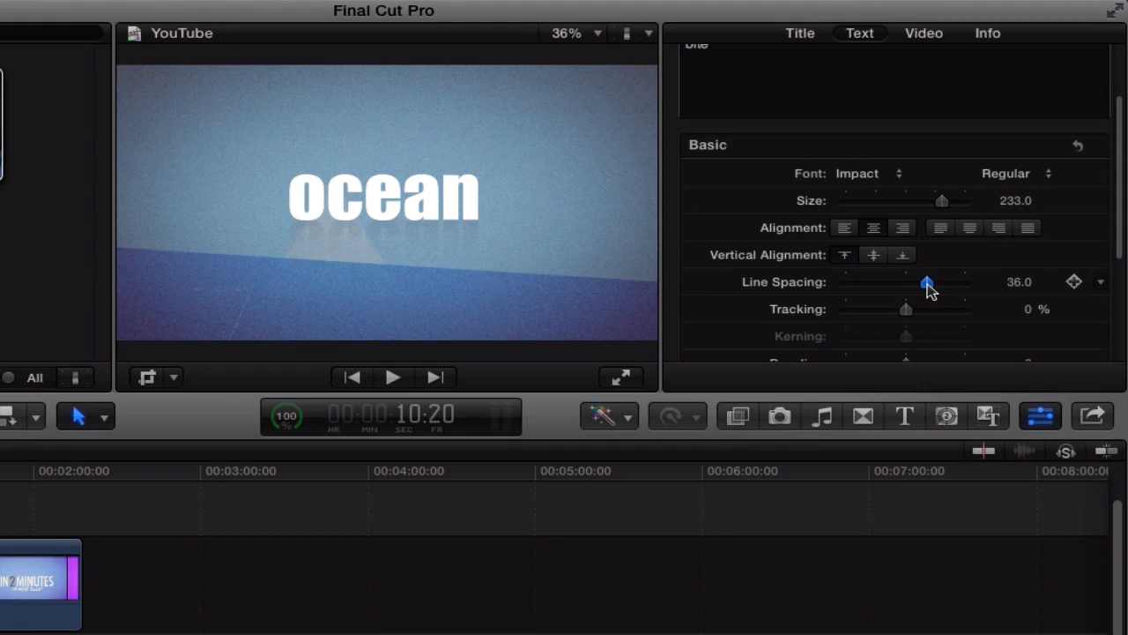
drag(925, 283, 950, 282)
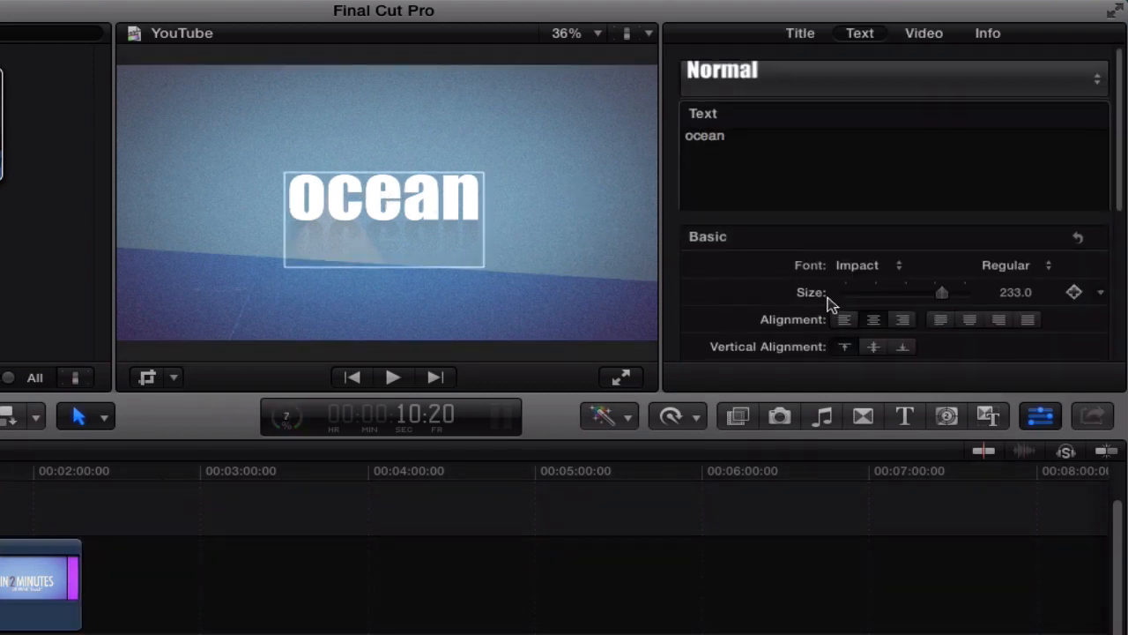
scroll(down, 3)
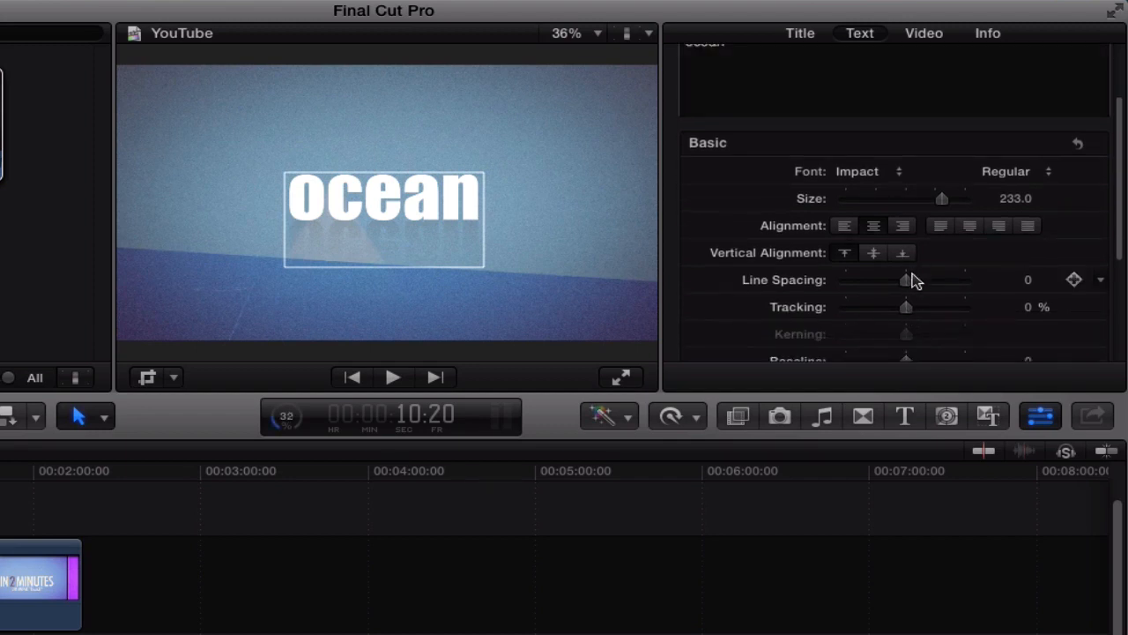
Step: Try line spacing at 20, negative and large values, settling on 3.0
drag(906, 278, 917, 279)
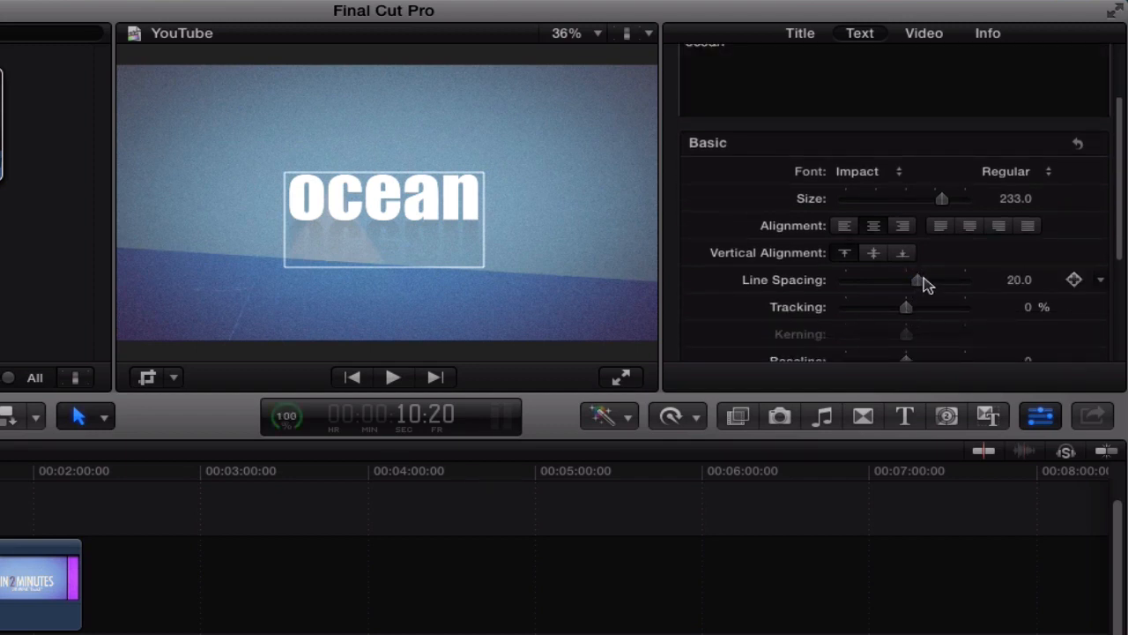
drag(916, 278, 878, 278)
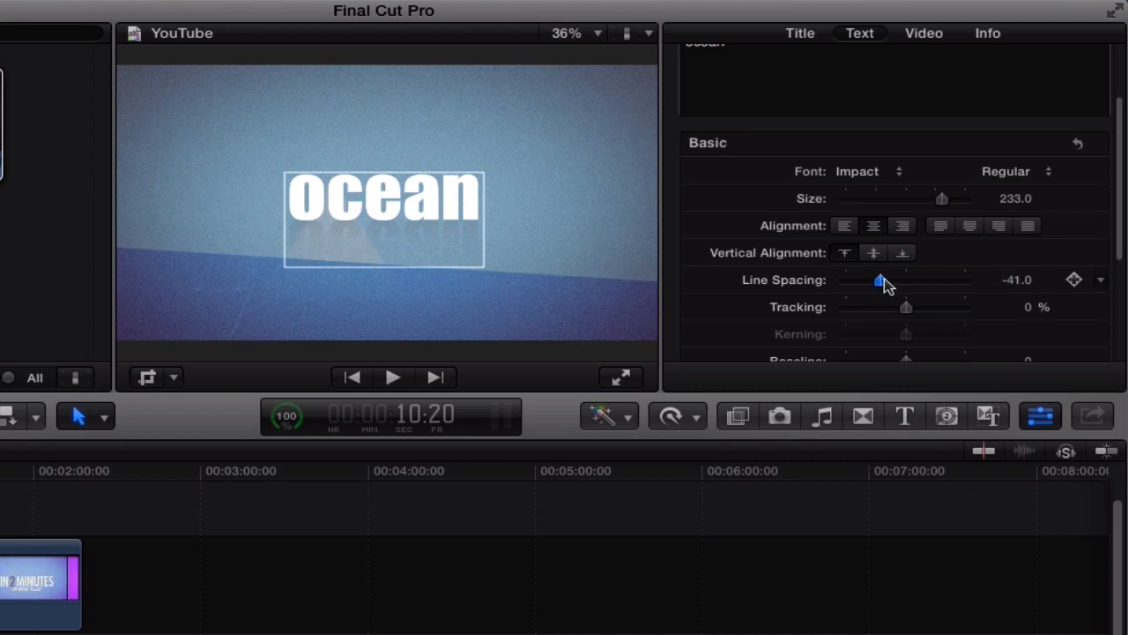
drag(878, 281, 929, 280)
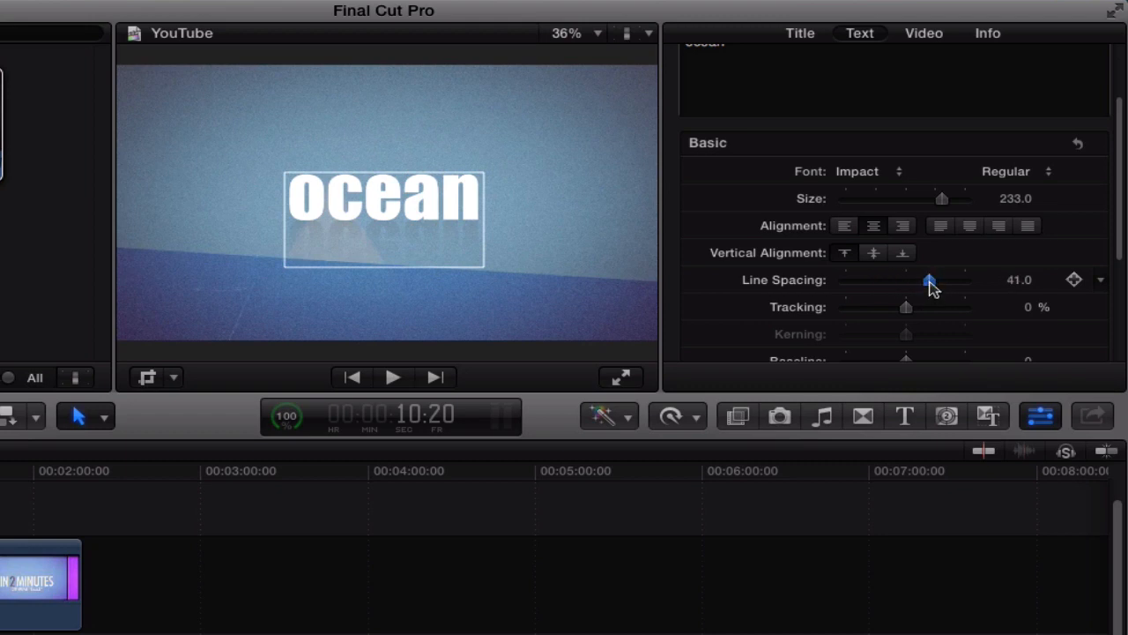
drag(930, 278, 907, 279)
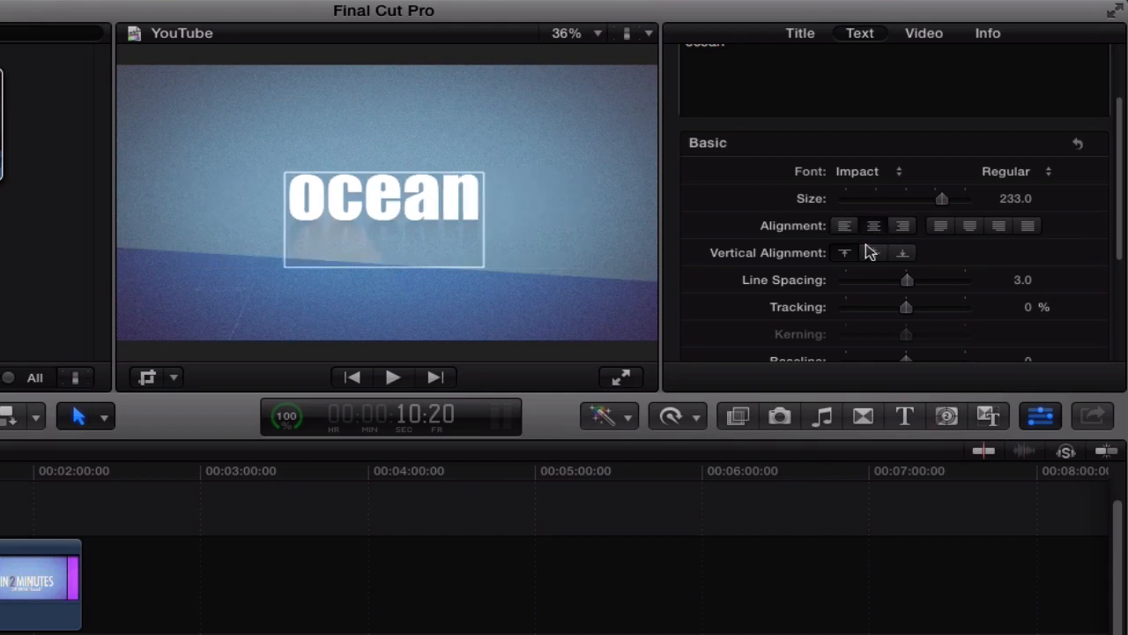
click(872, 254)
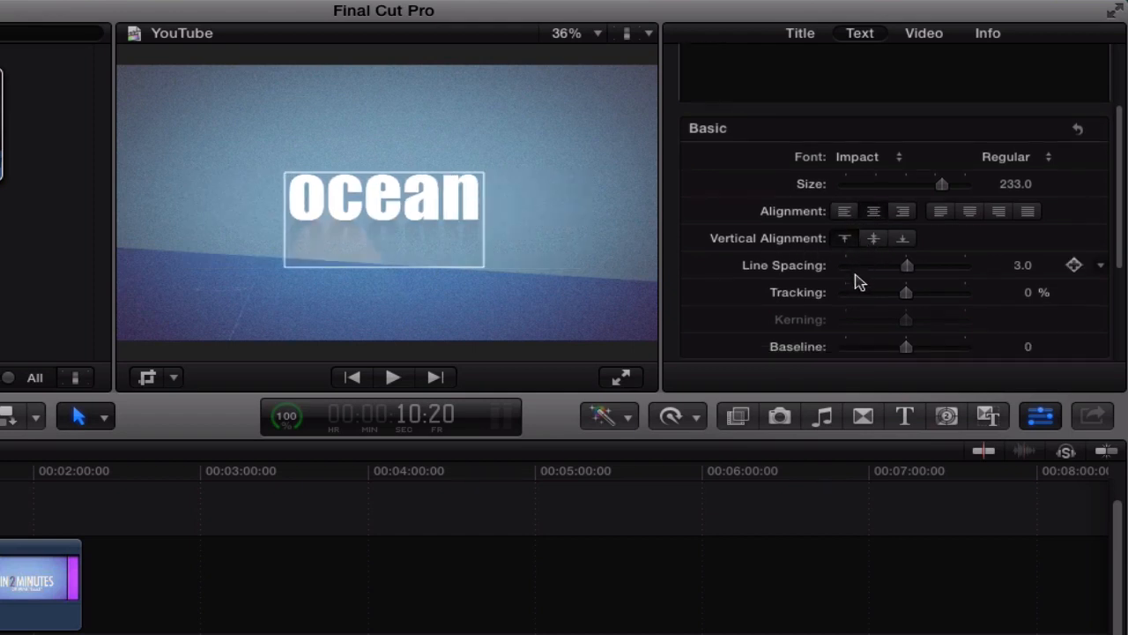
Step: Keyframe tracking at 22.03% for ocean, tightening to 2.51% by the blue section
drag(906, 292, 938, 293)
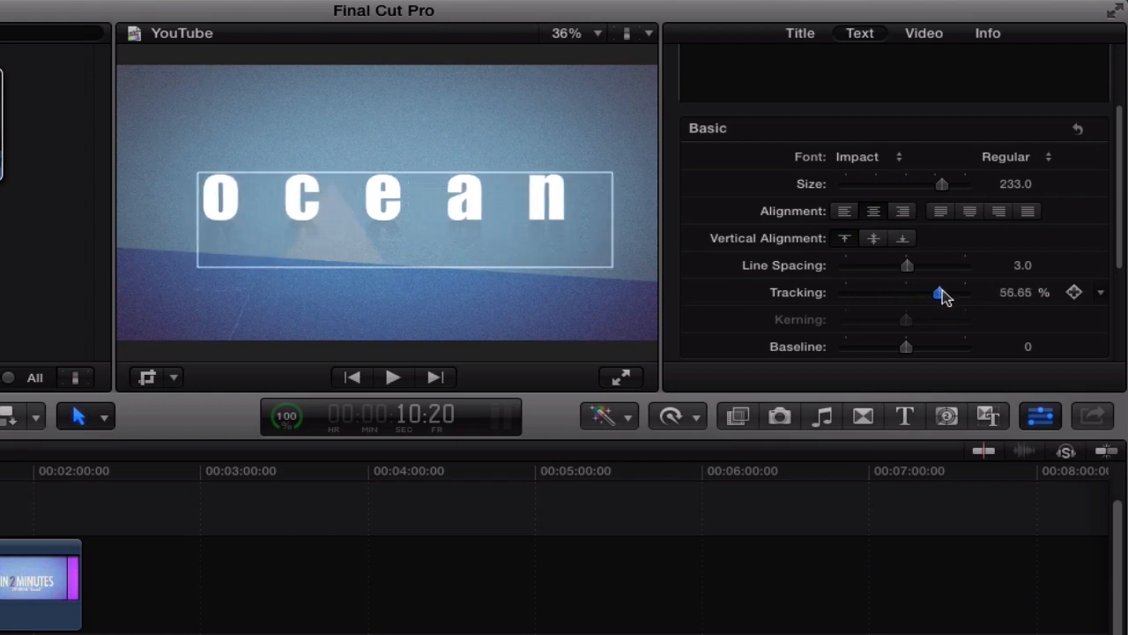
drag(938, 293, 919, 293)
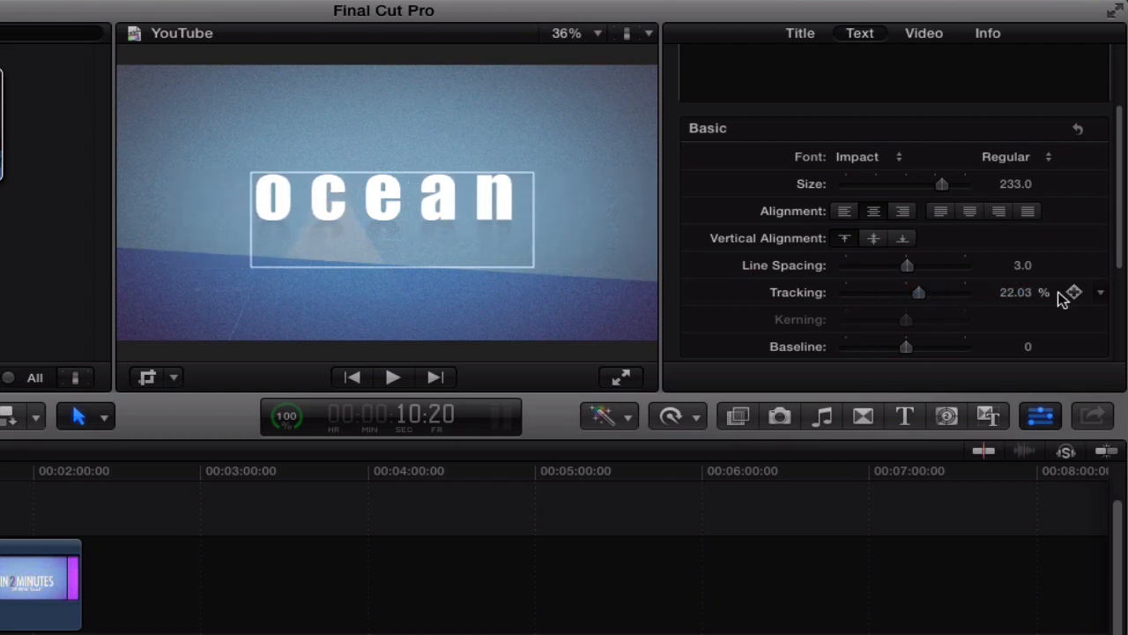
mouse_move(1062, 293)
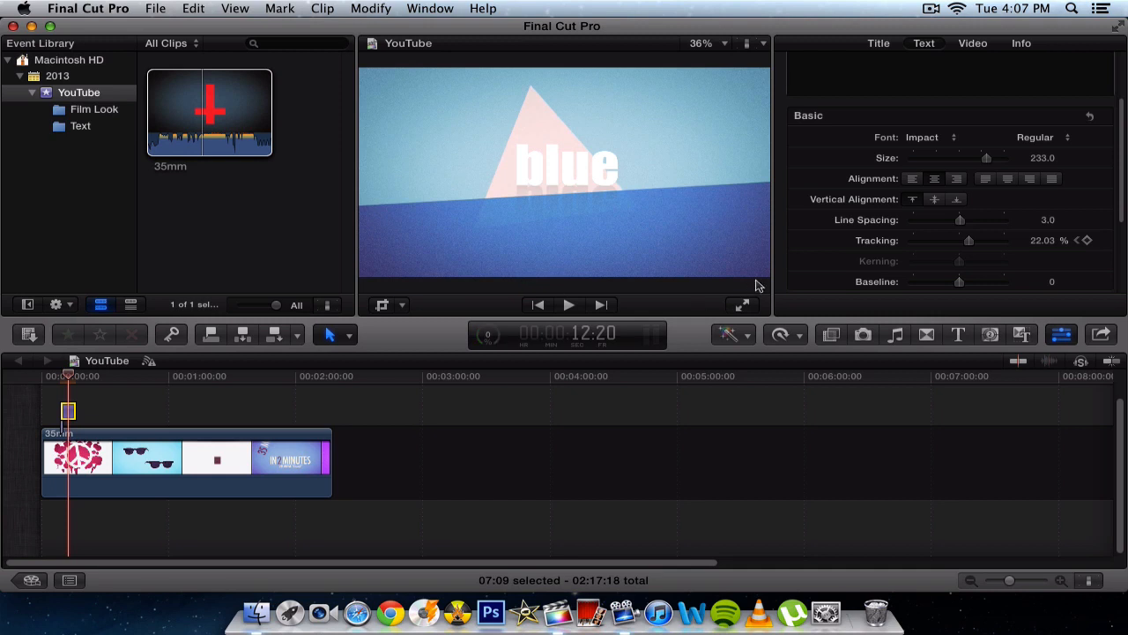
mouse_move(1066, 256)
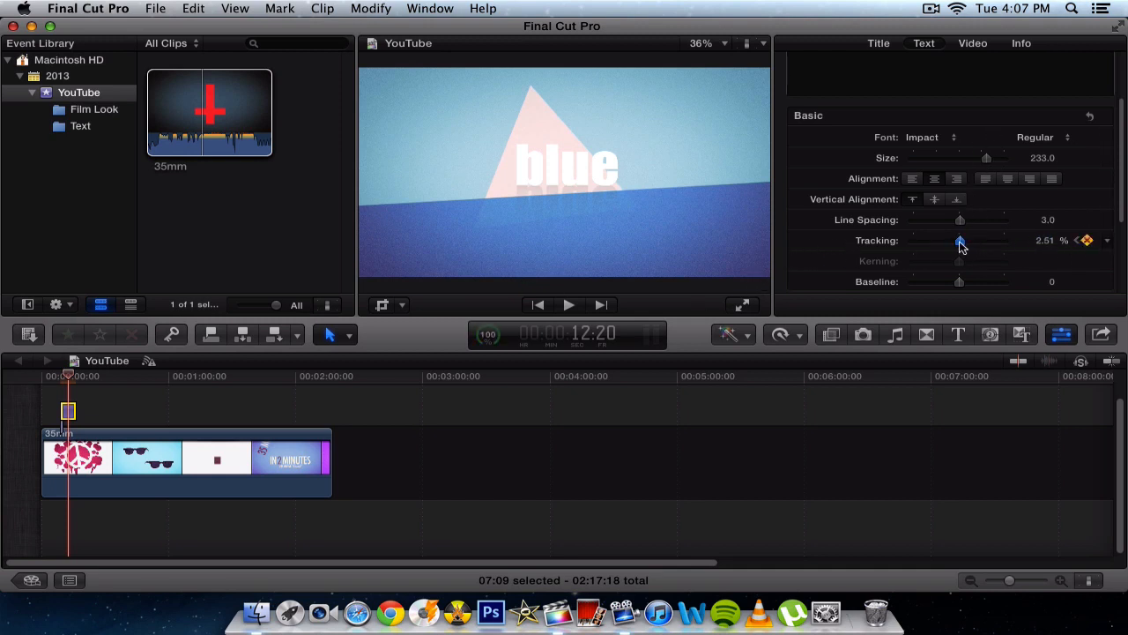
drag(959, 240, 957, 240)
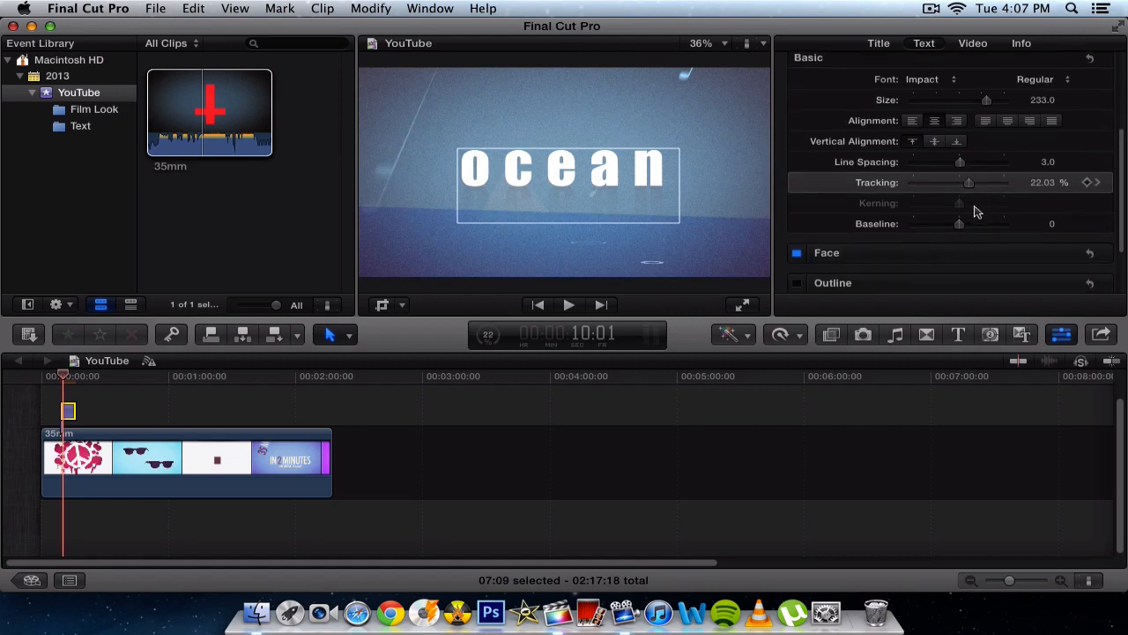
drag(959, 222, 913, 223)
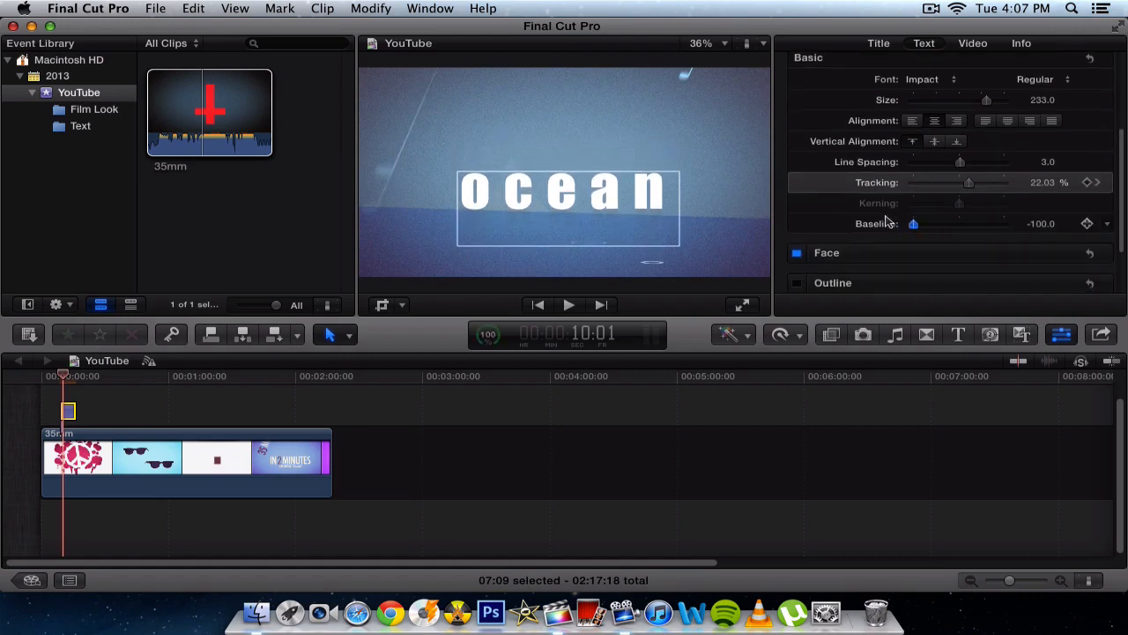
drag(913, 222, 952, 222)
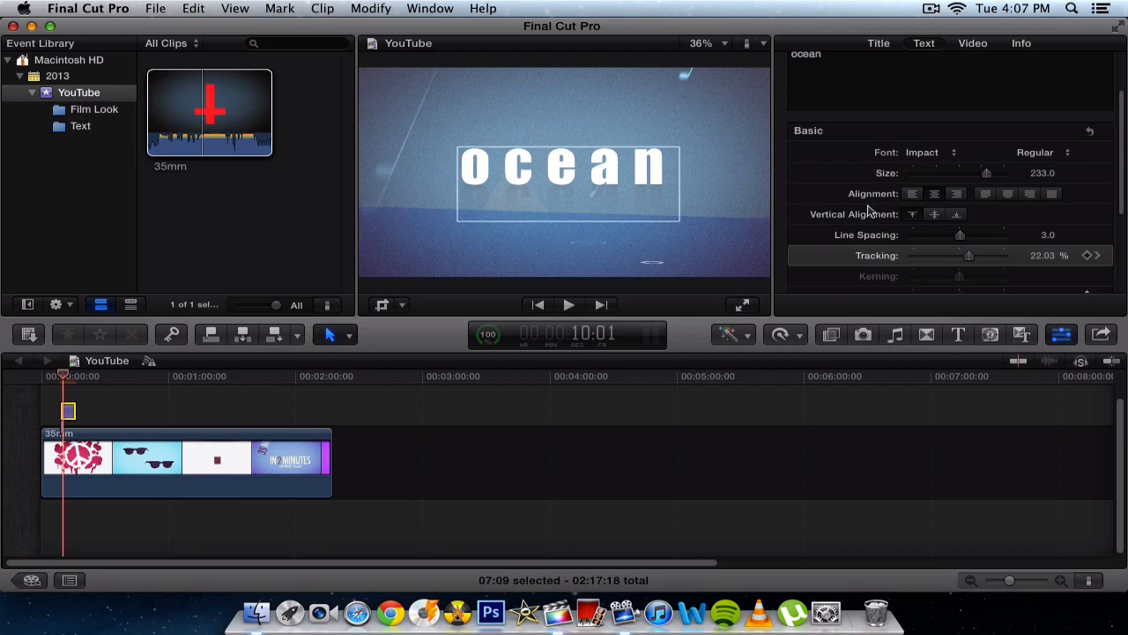
scroll(down, 3)
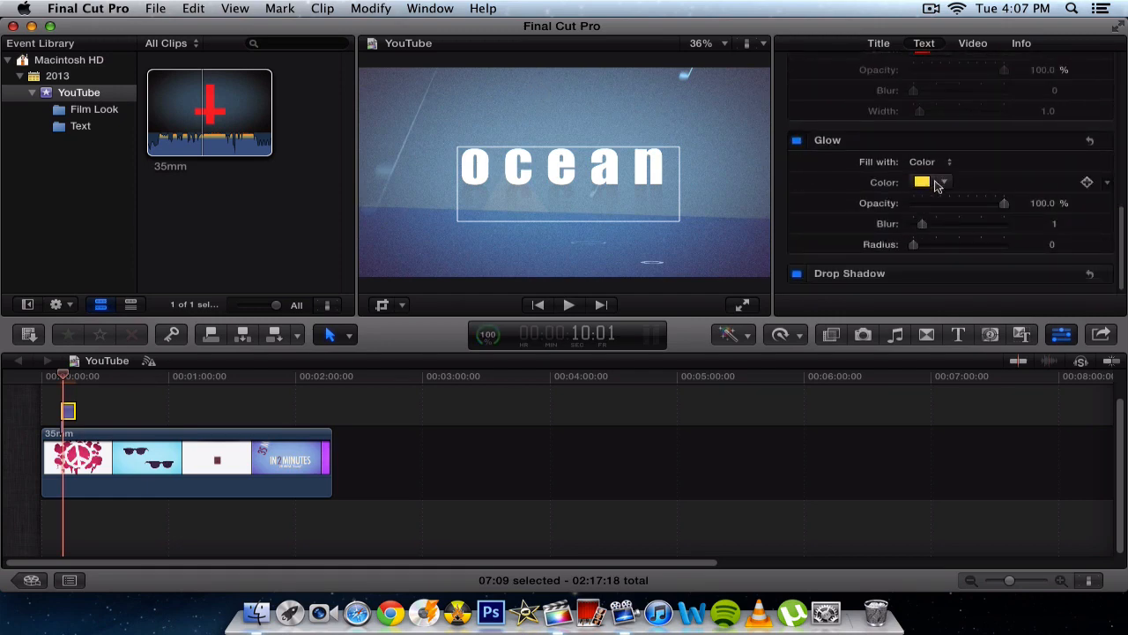
Step: Set the glow's blur to 5.26 and radius to 78, then switch the glow off
drag(922, 222, 961, 222)
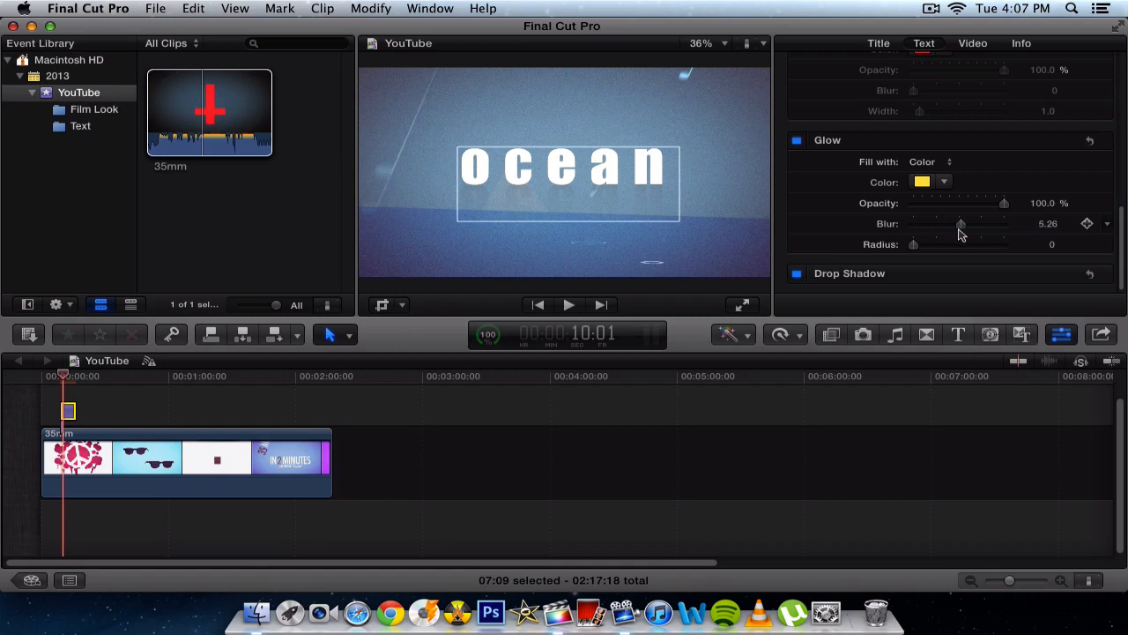
drag(913, 244, 986, 243)
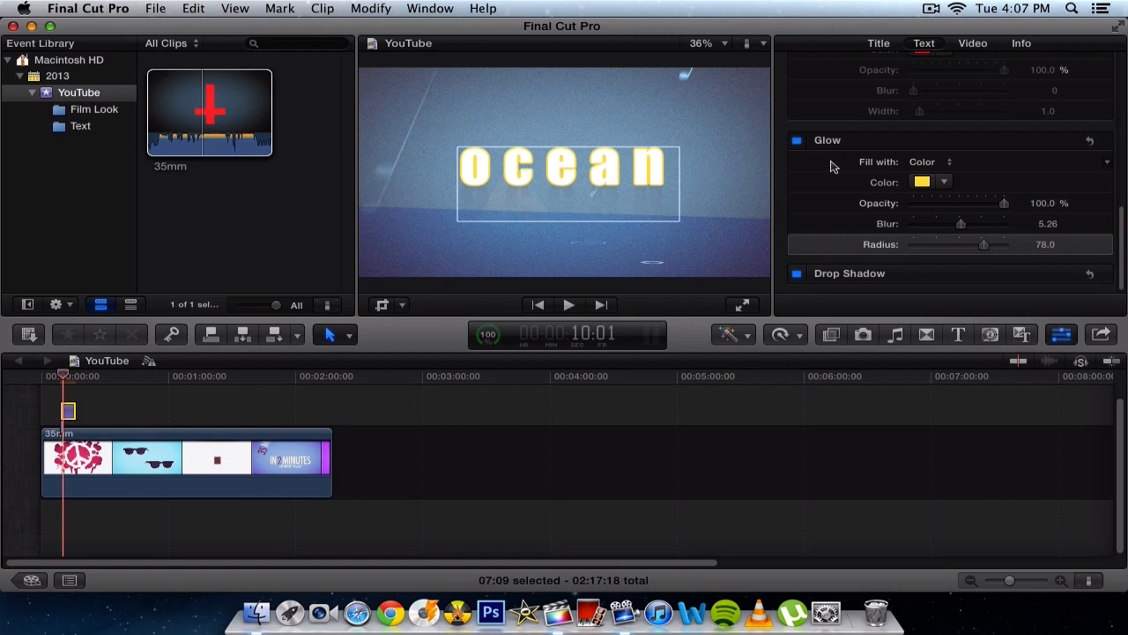
click(797, 139)
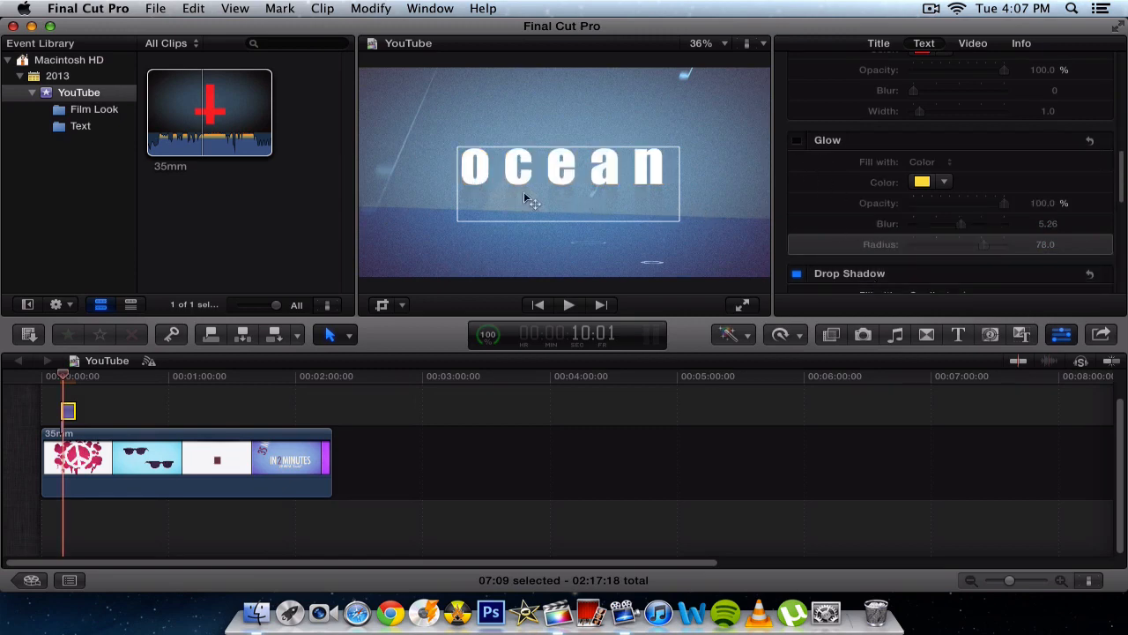
Step: Set the drop shadow's reflection opacity to 33.39% and its blur to 0.27
scroll(down, 3)
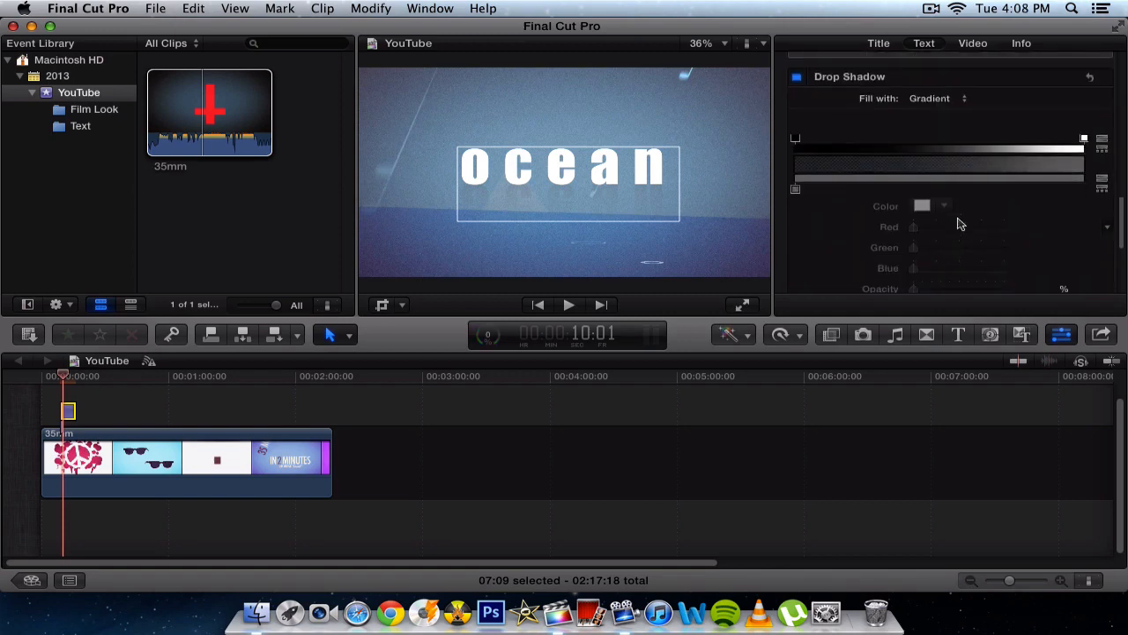
scroll(down, 3)
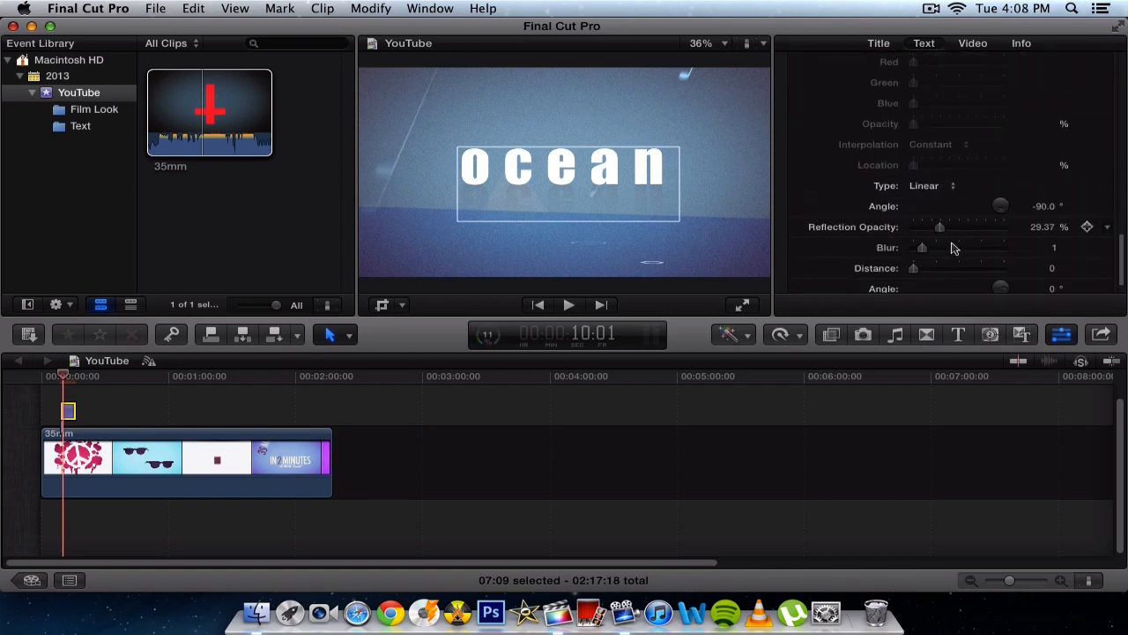
drag(940, 226, 913, 226)
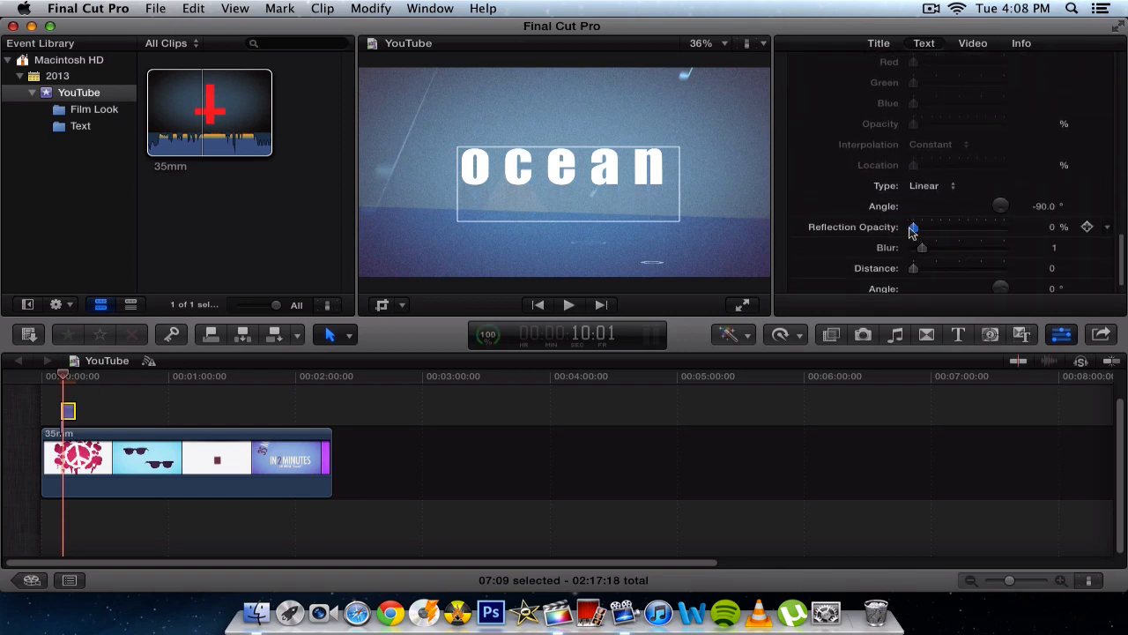
drag(914, 226, 922, 225)
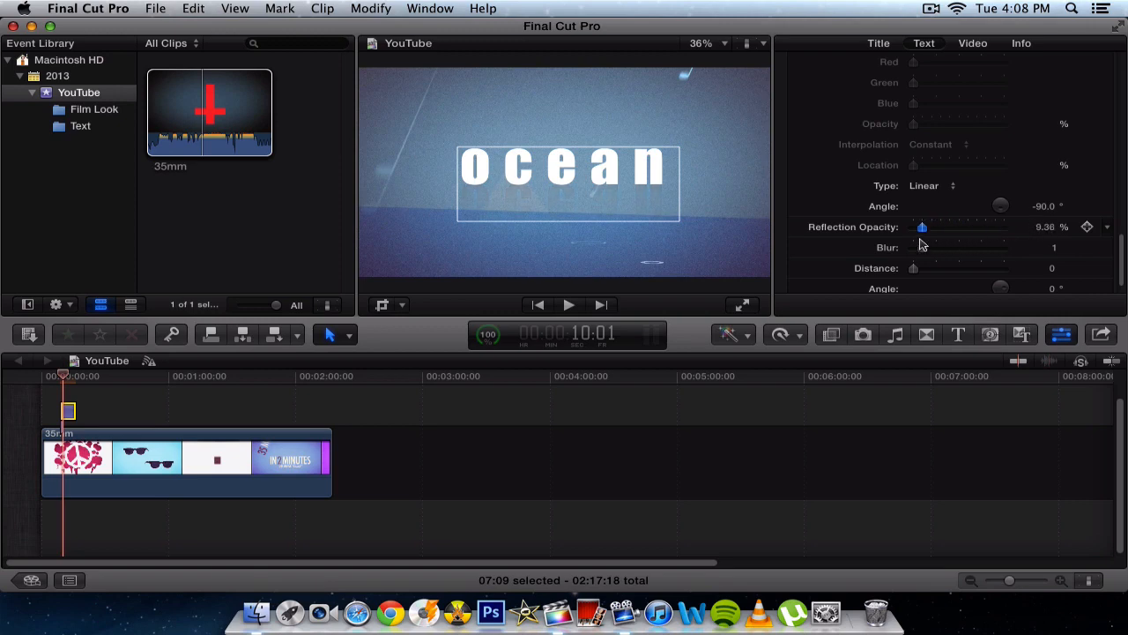
drag(922, 226, 944, 226)
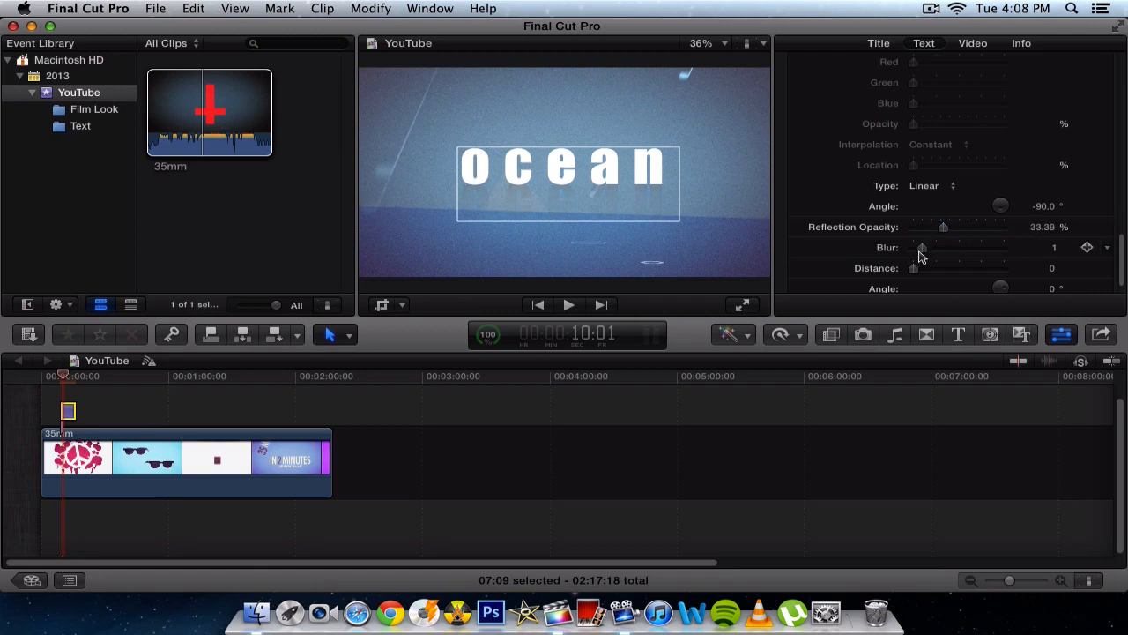
drag(926, 247, 920, 246)
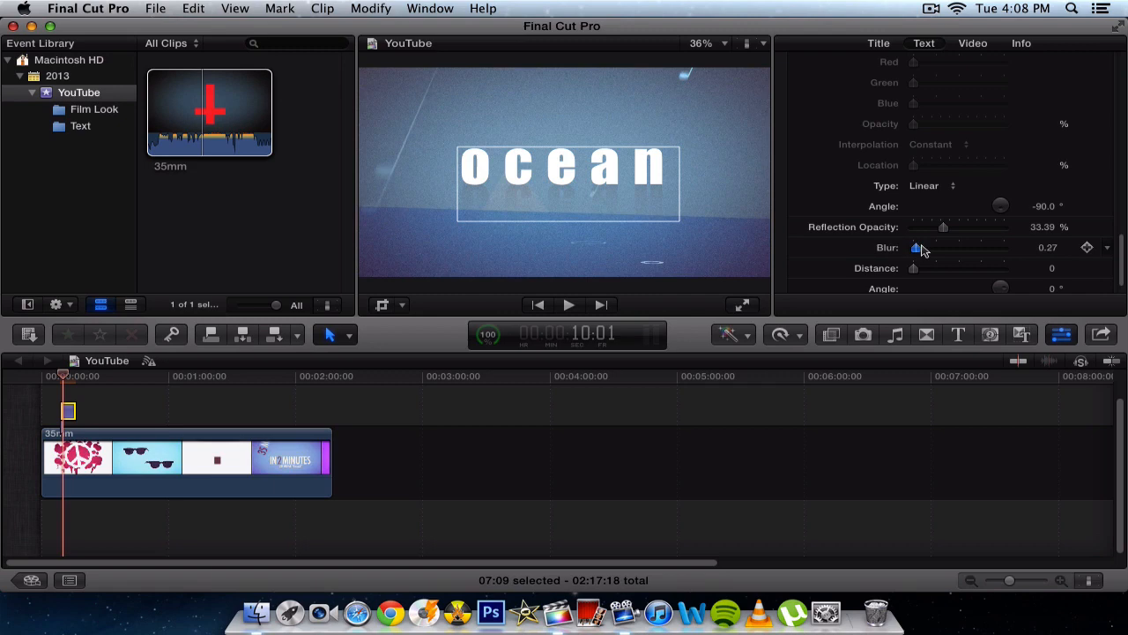
scroll(down, 3)
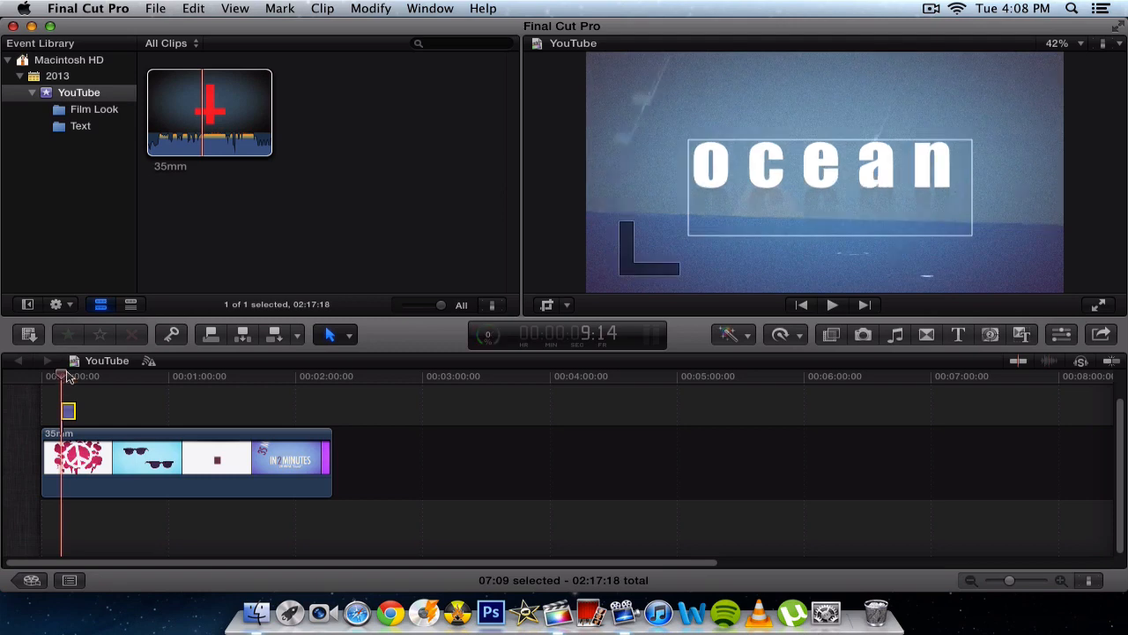
Step: Play the title over the footage and pause on the blue section
click(832, 303)
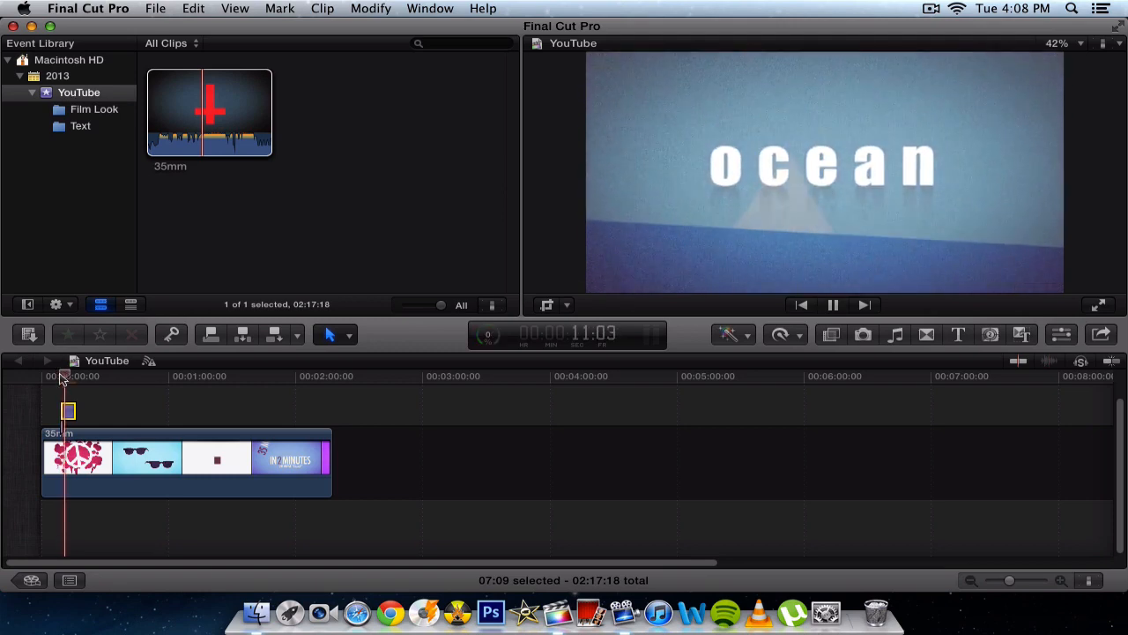
click(832, 304)
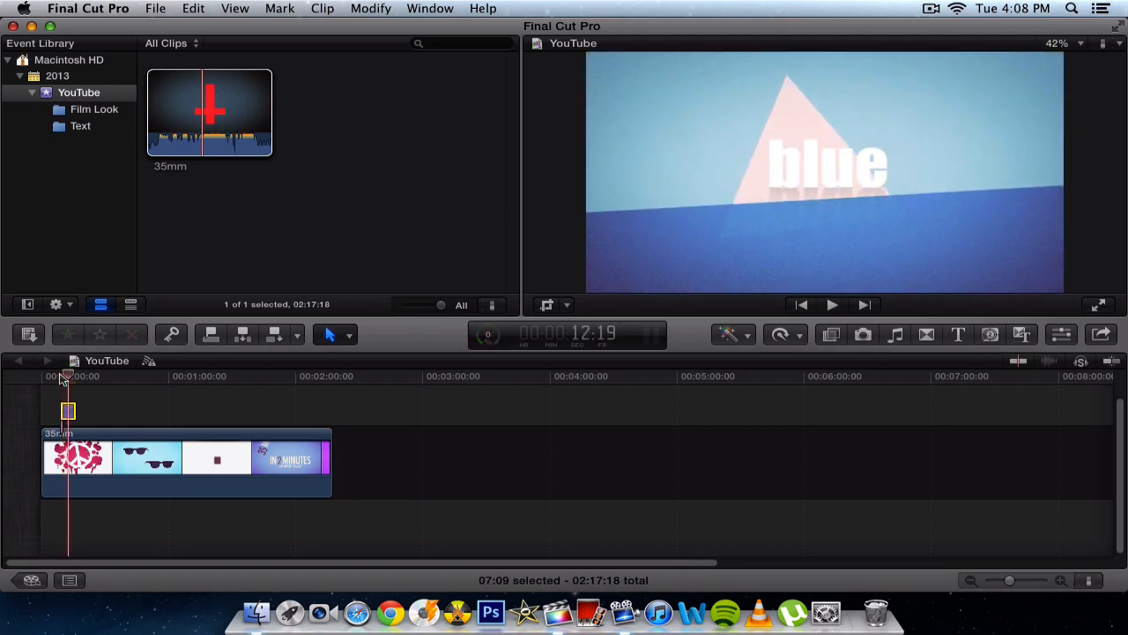